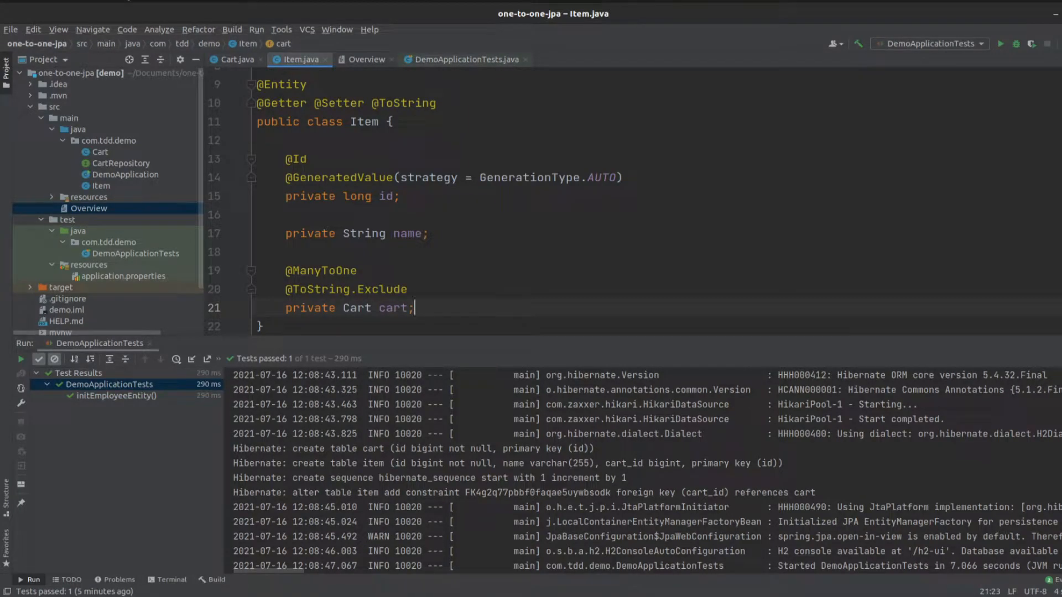
# Read the Overview notes listing three relationship topics, then close them.
pyautogui.click(367, 59)
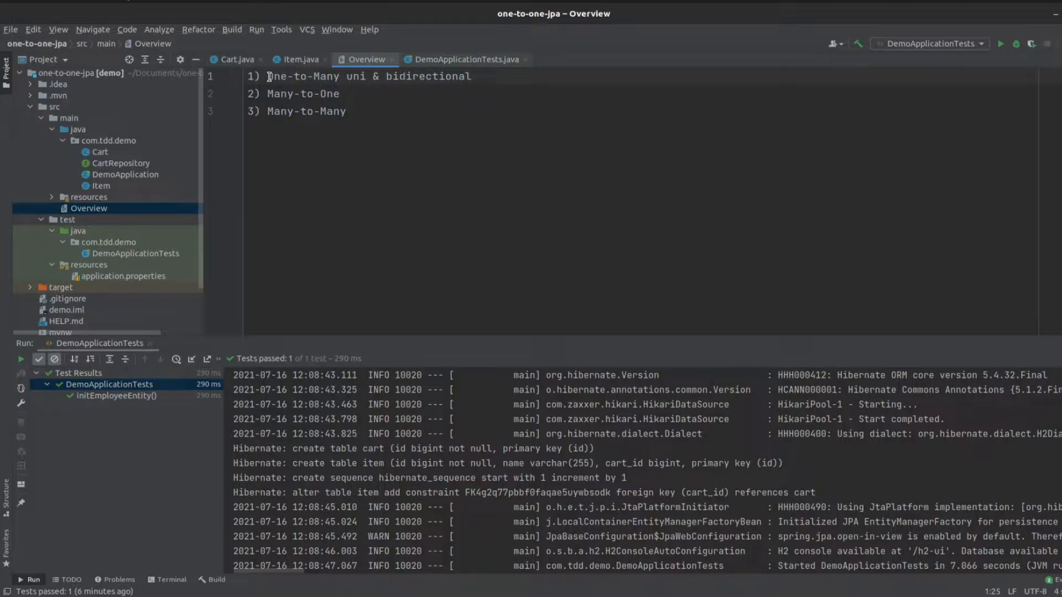
pyautogui.moveTo(430, 78)
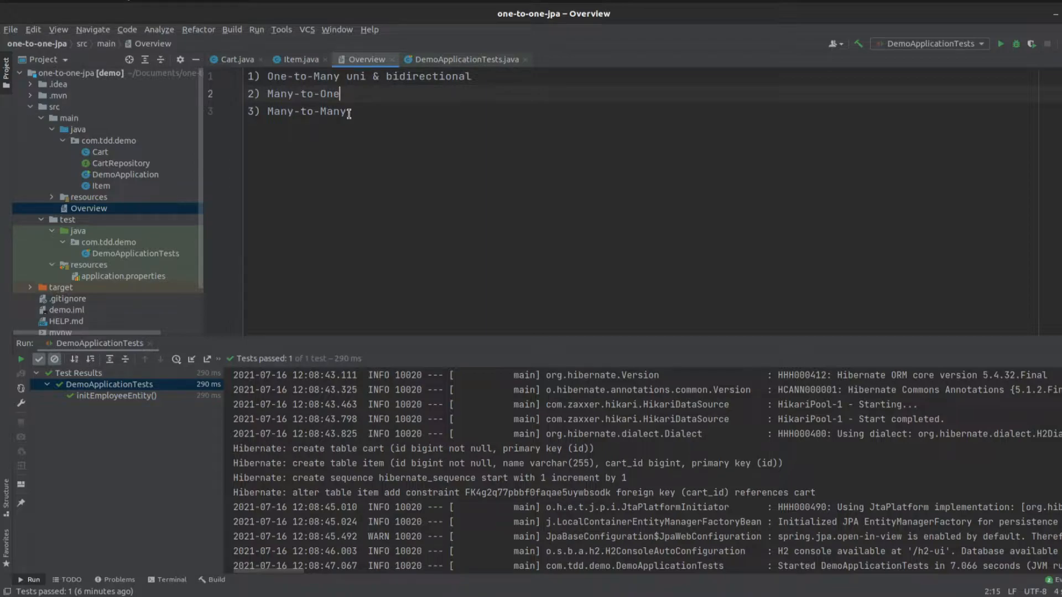
pyautogui.click(300, 59)
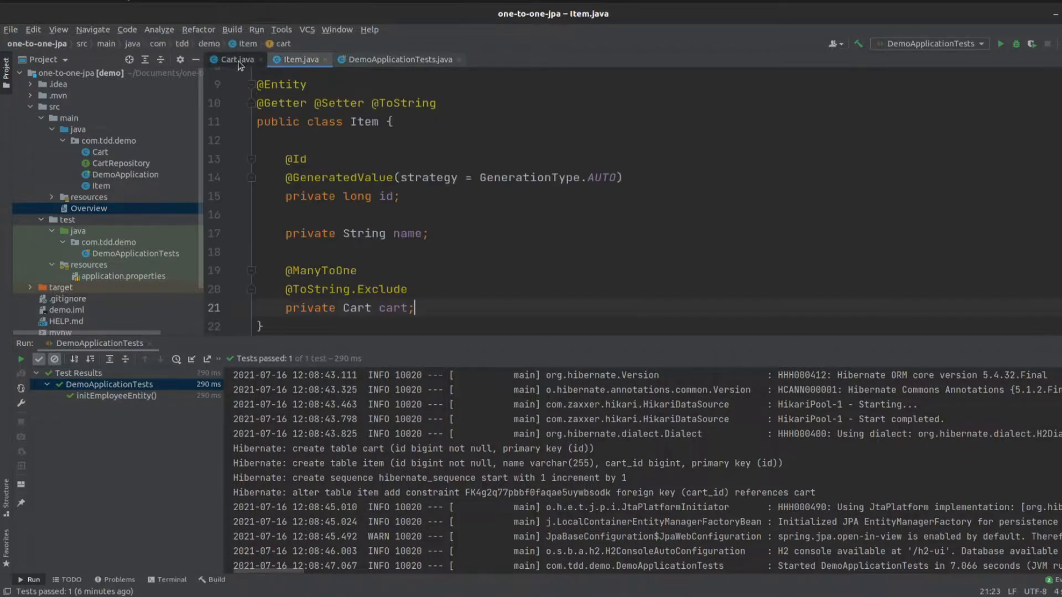
pyautogui.click(235, 59)
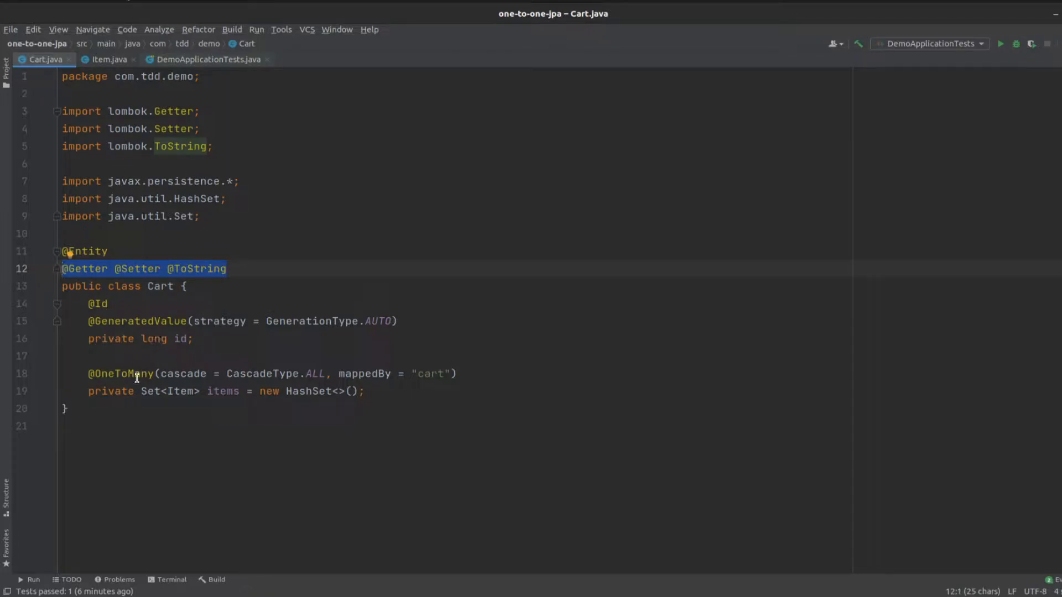
pyautogui.moveTo(121, 373)
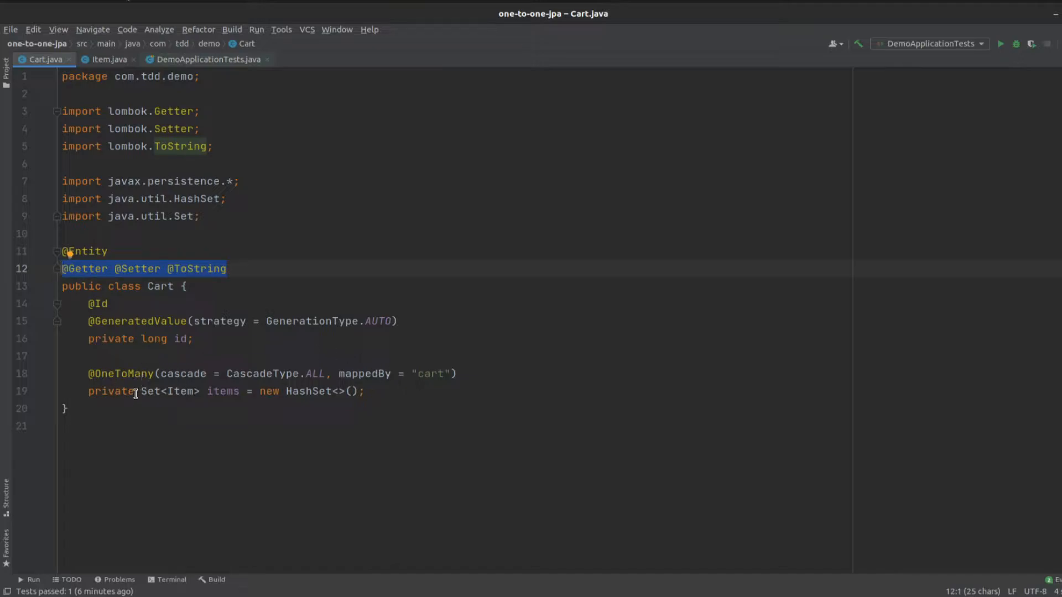
pyautogui.click(167, 339)
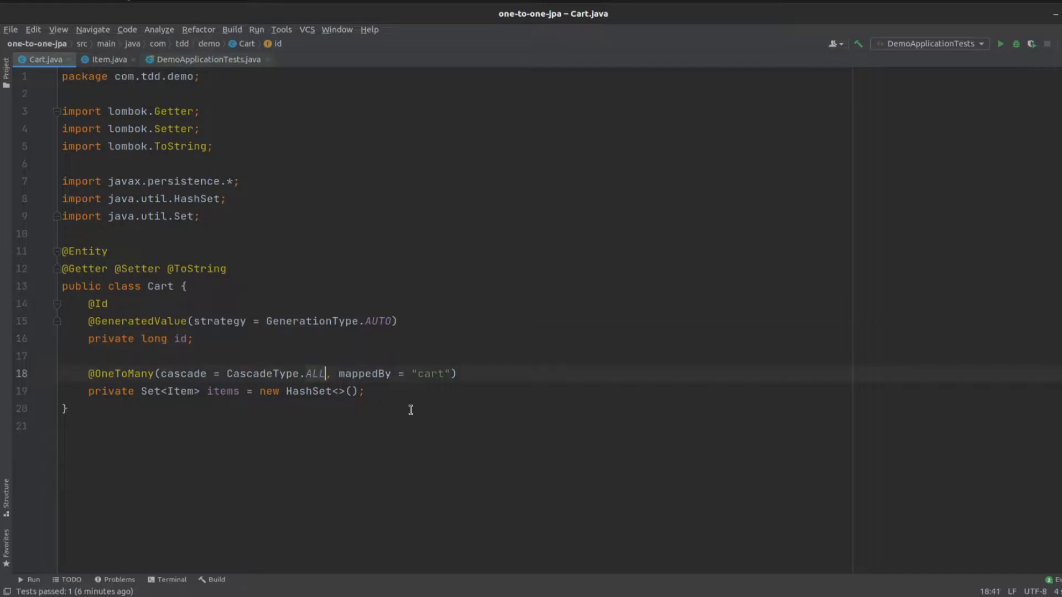
pyautogui.write('//')
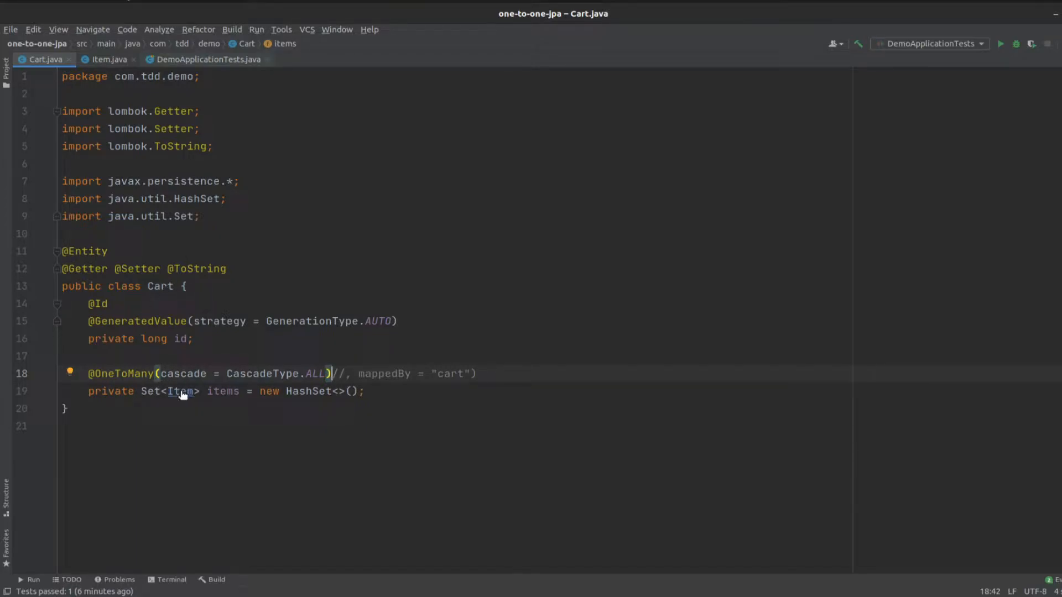
pyautogui.click(92, 59)
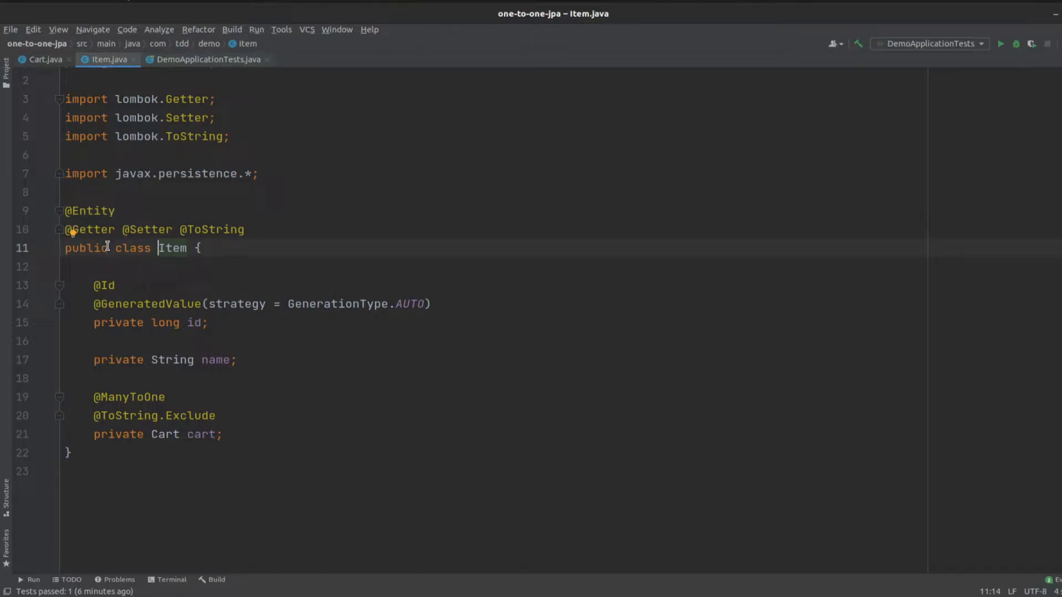
pyautogui.moveTo(176, 355)
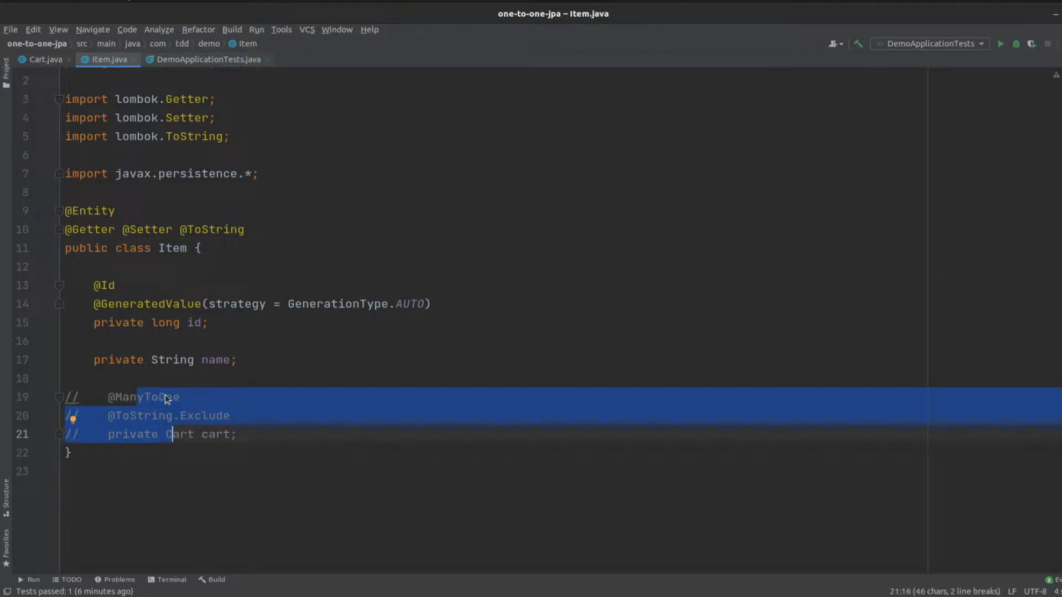
pyautogui.moveTo(163, 378)
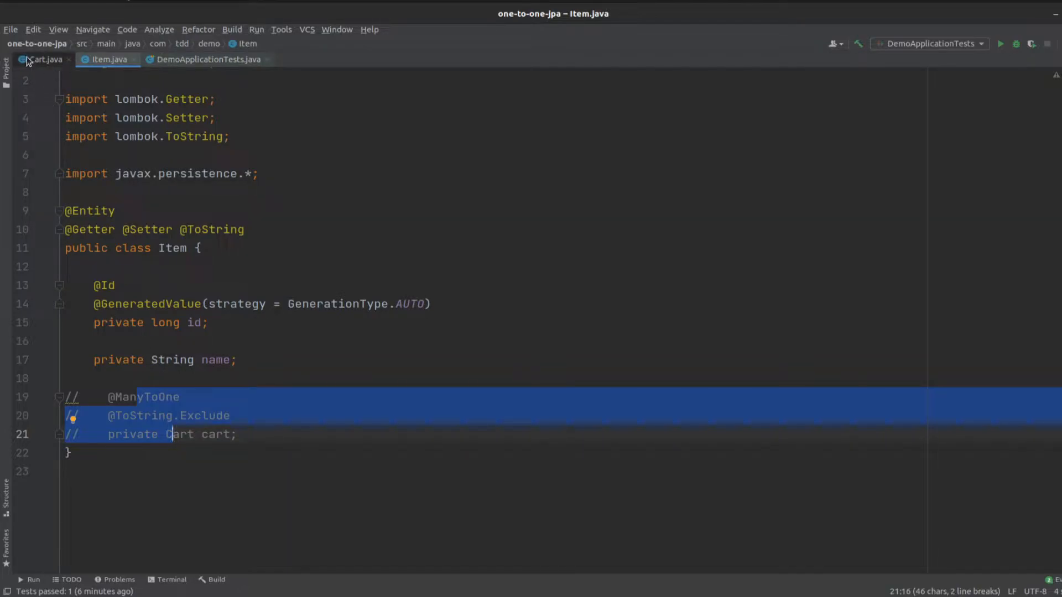
pyautogui.click(39, 60)
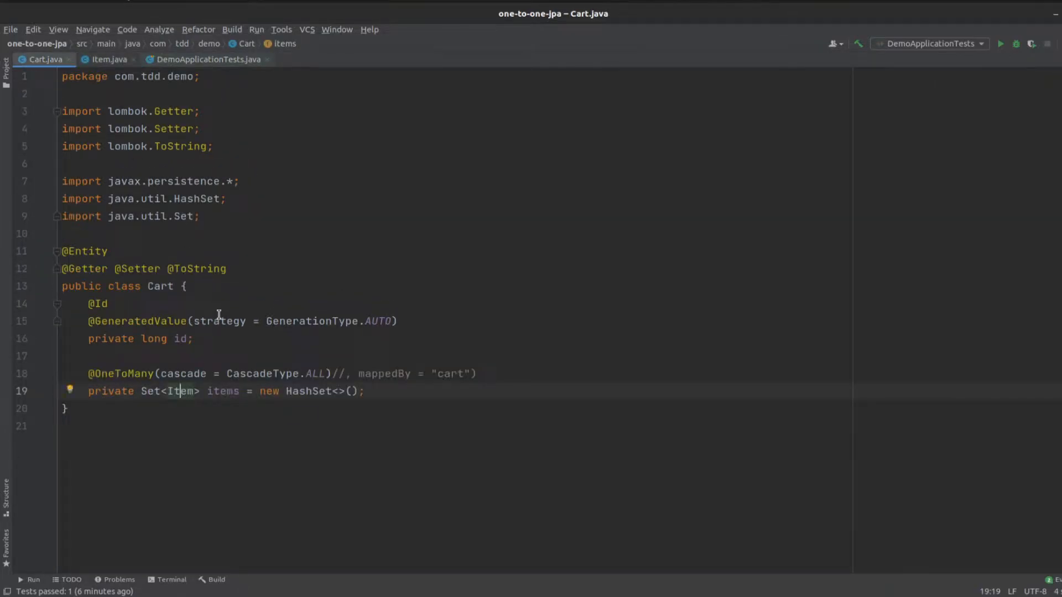
pyautogui.click(136, 374)
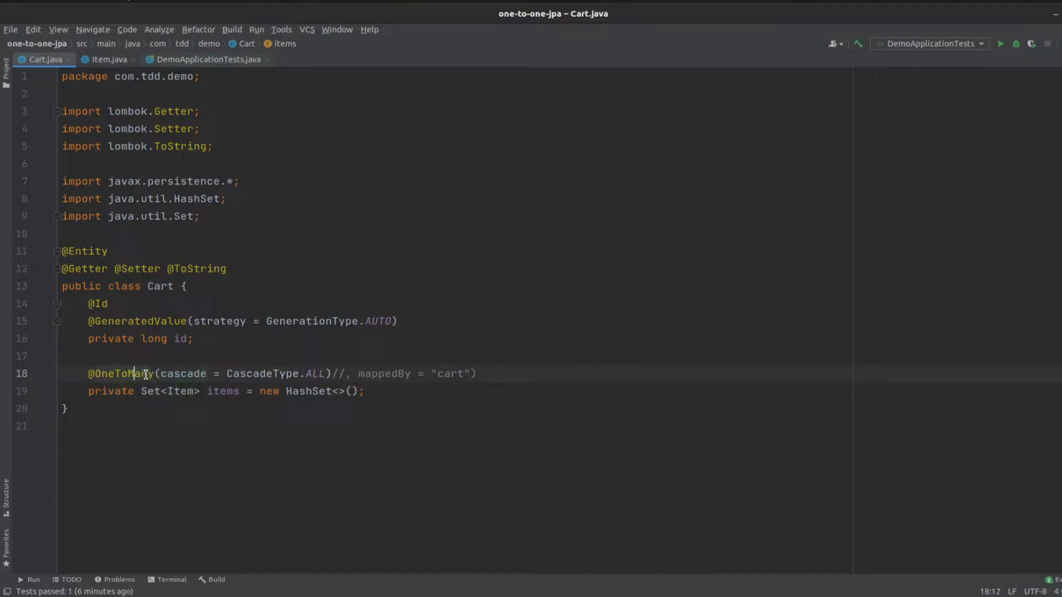
pyautogui.click(103, 60)
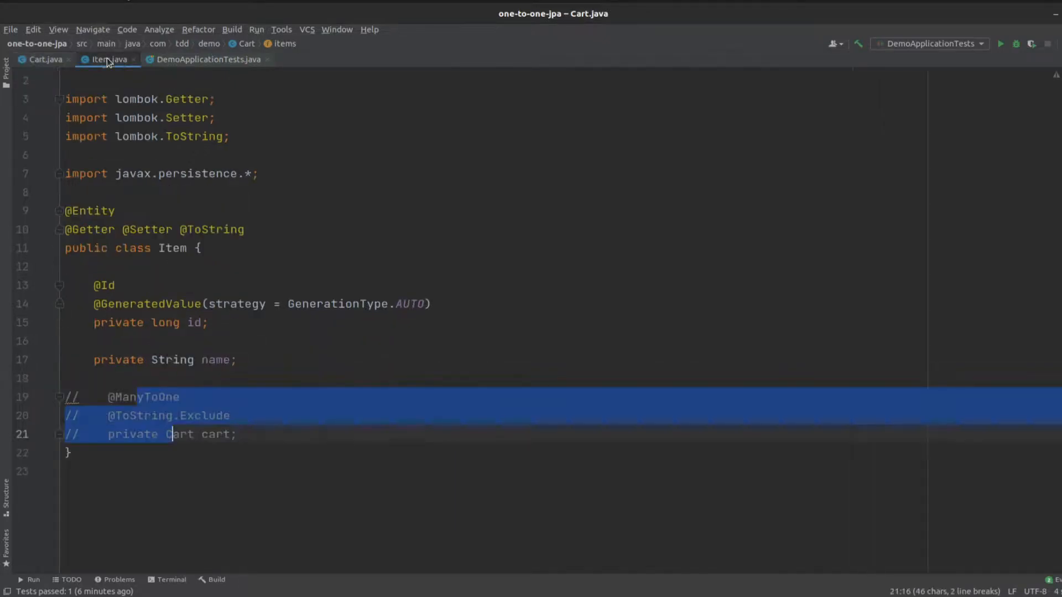
pyautogui.click(105, 60)
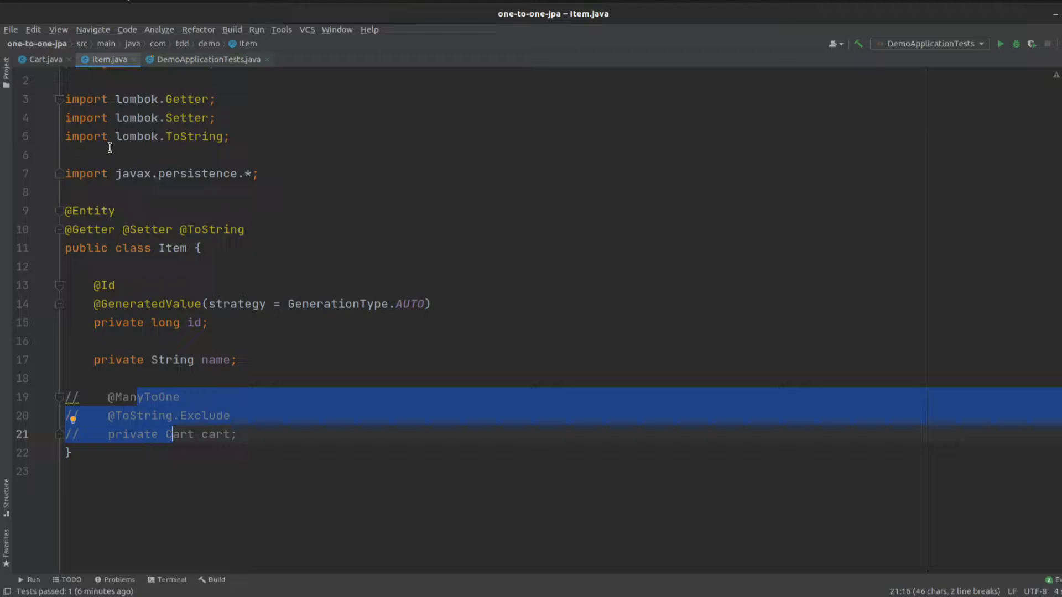
pyautogui.moveTo(37, 68)
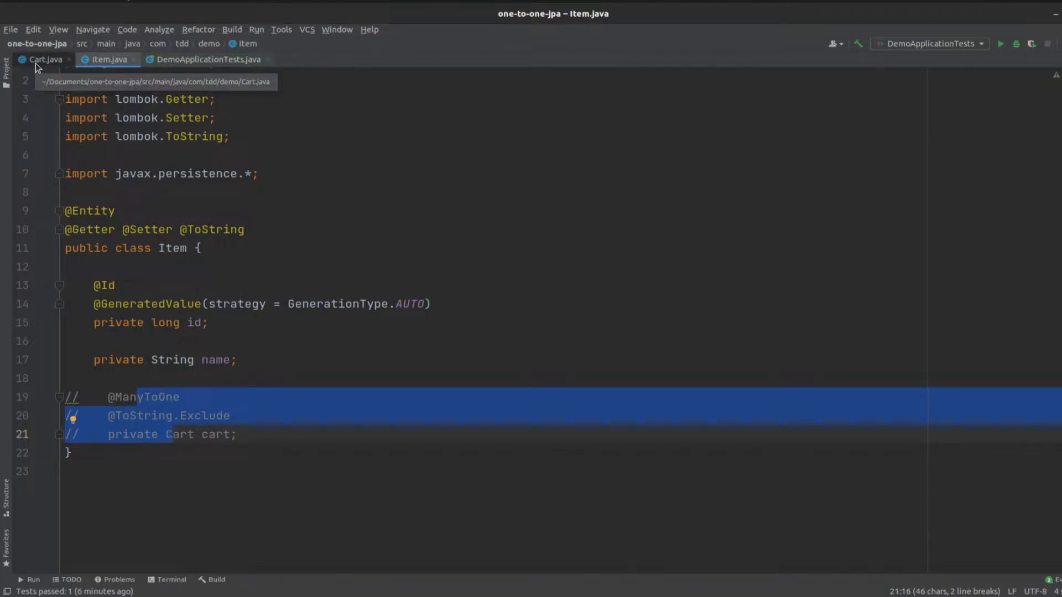
pyautogui.click(41, 59)
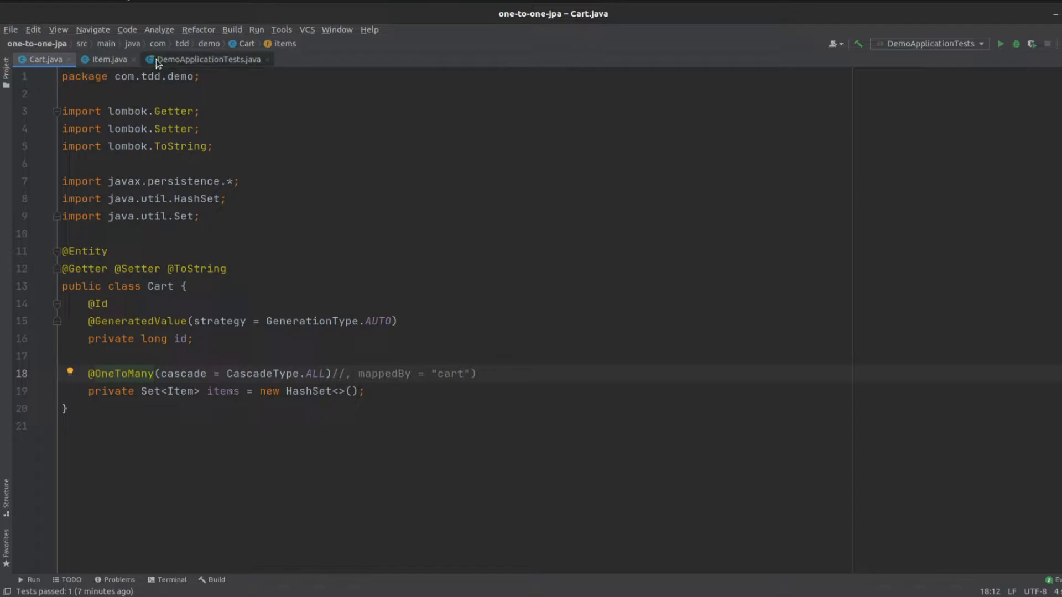
# Comment out the item1 and item2 setCart(cart) calls on lines 27–28 of DemoApplicationTests.
pyautogui.click(204, 59)
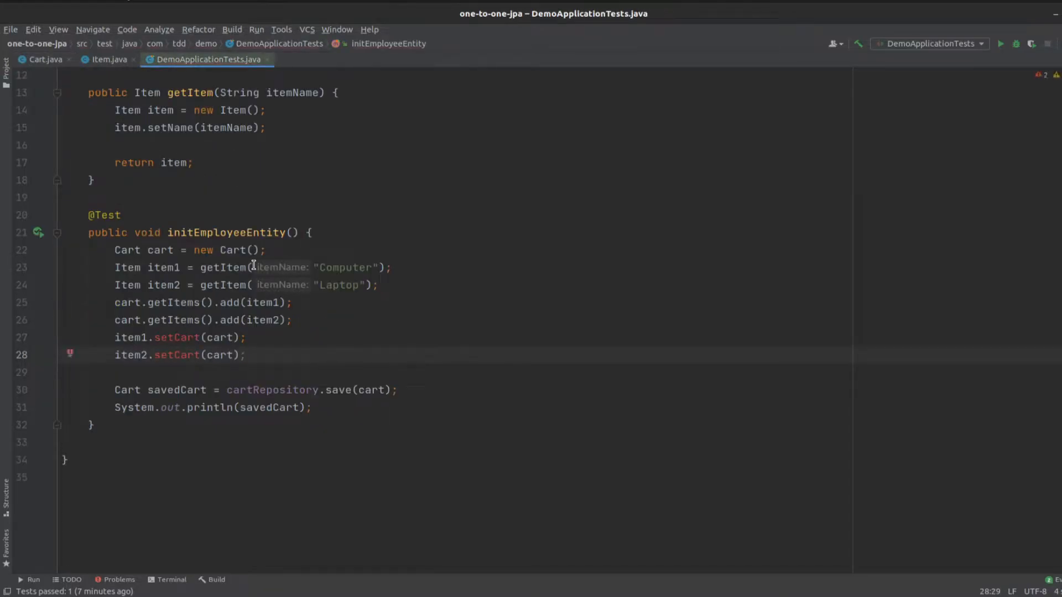
pyautogui.moveTo(115, 338); pyautogui.dragTo(176, 355)
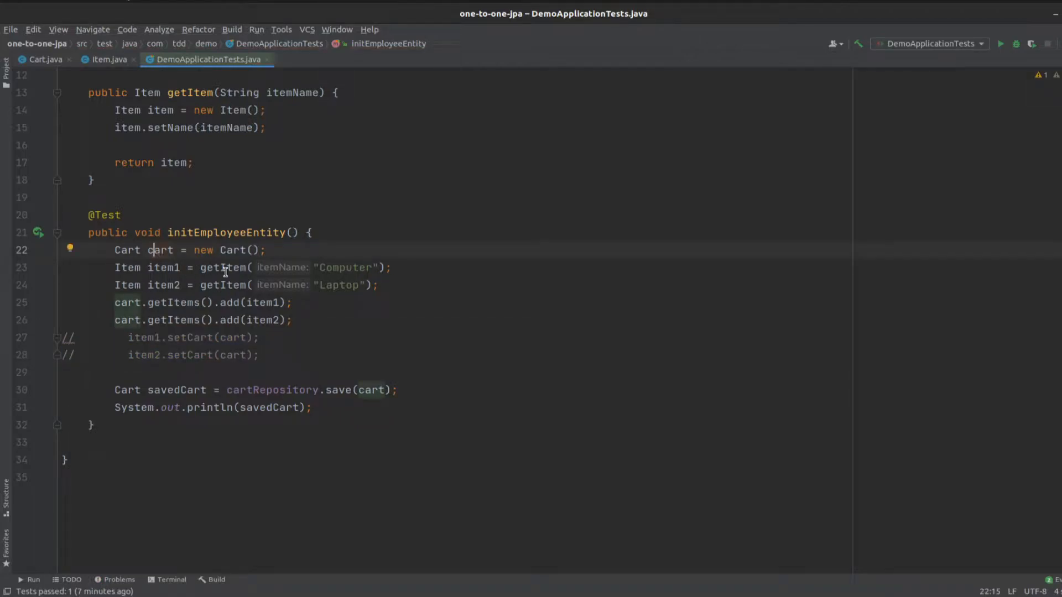
pyautogui.click(130, 303)
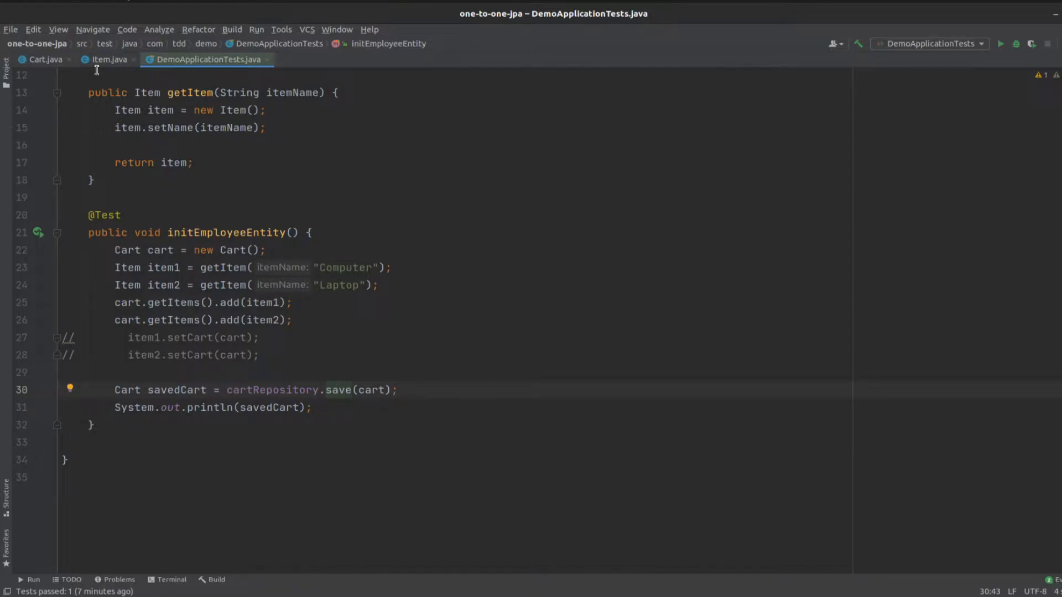
pyautogui.click(46, 59)
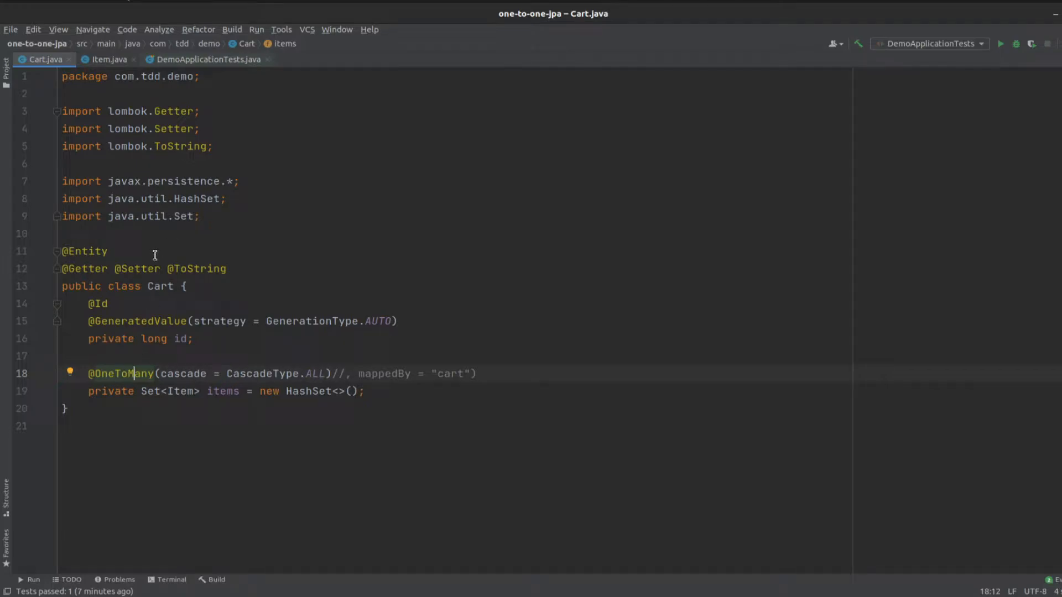
pyautogui.moveTo(182, 390)
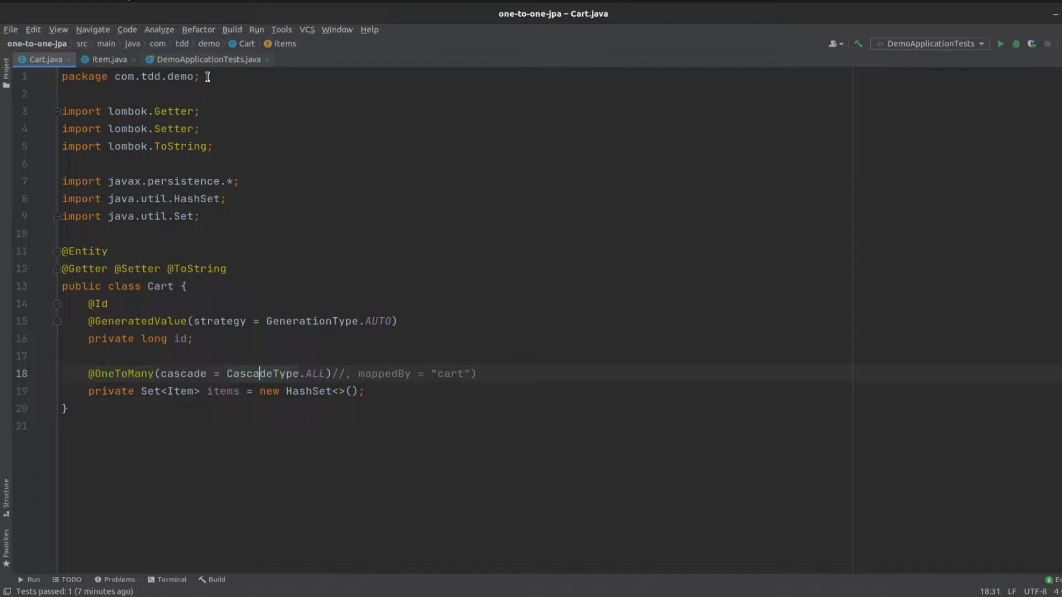
# Run DemoApplicationTests and highlight the cart_items and item tables in the Hibernate log.
pyautogui.click(206, 60)
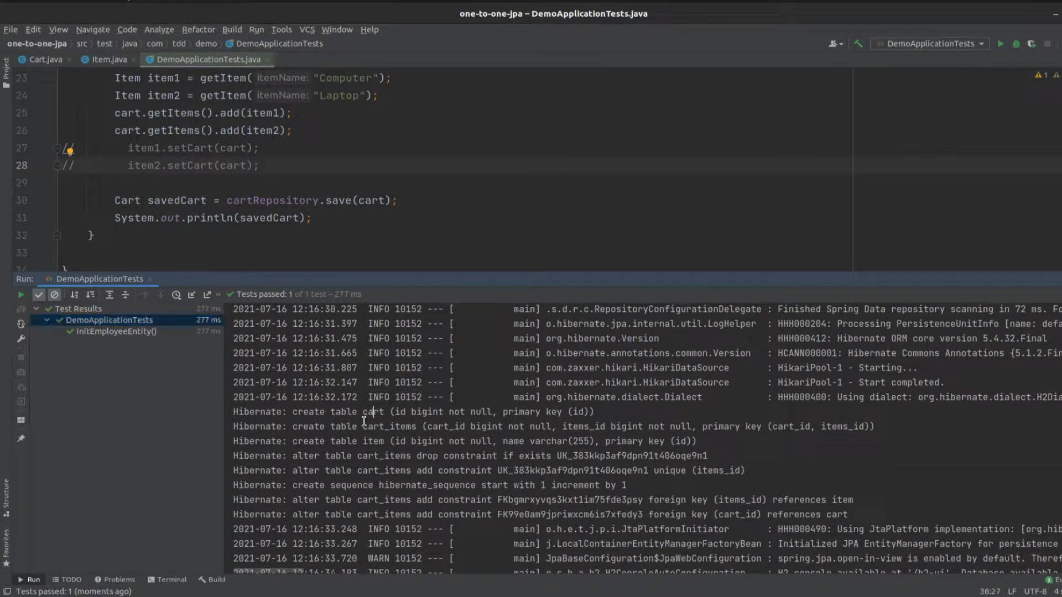
pyautogui.doubleClick(389, 426)
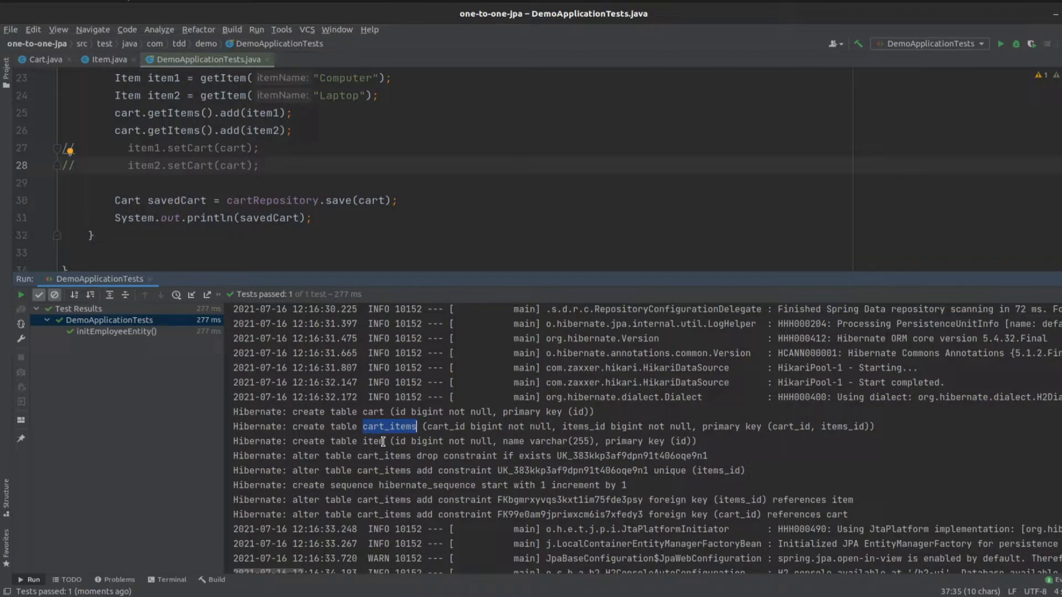
pyautogui.doubleClick(374, 442)
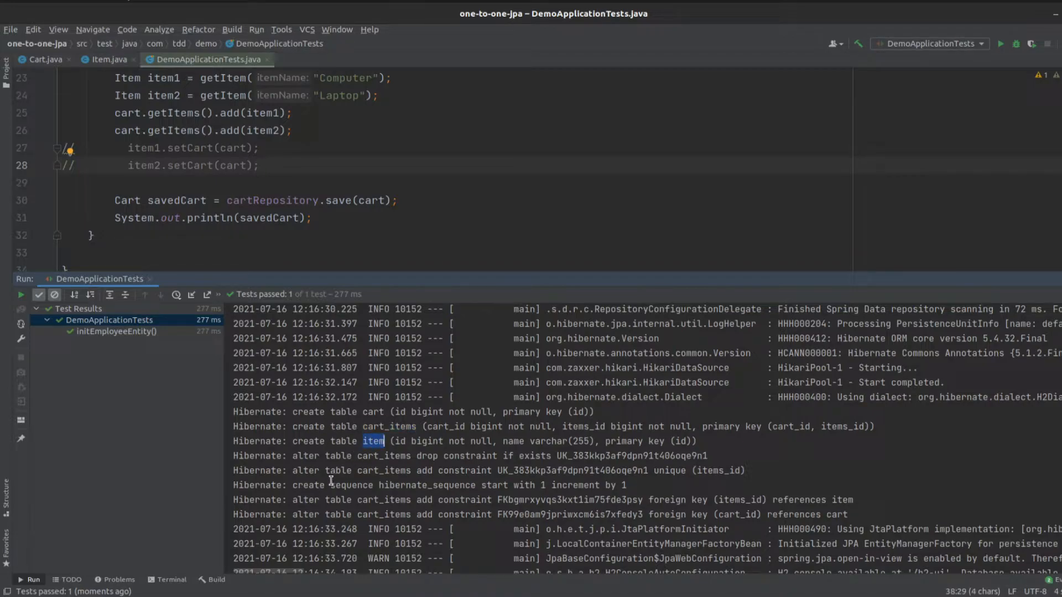
pyautogui.moveTo(330, 494)
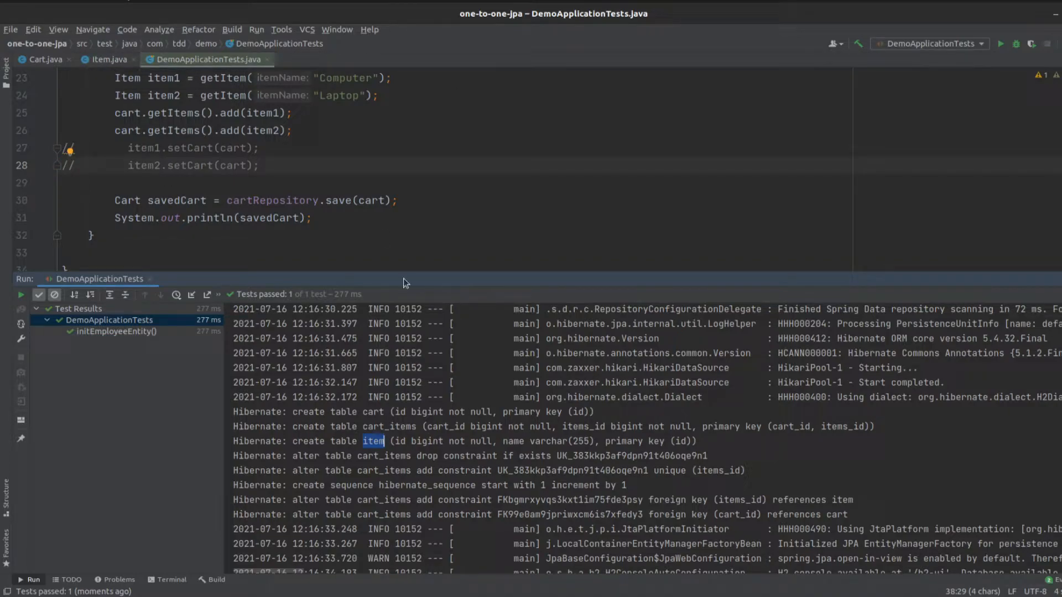
pyautogui.click(41, 59)
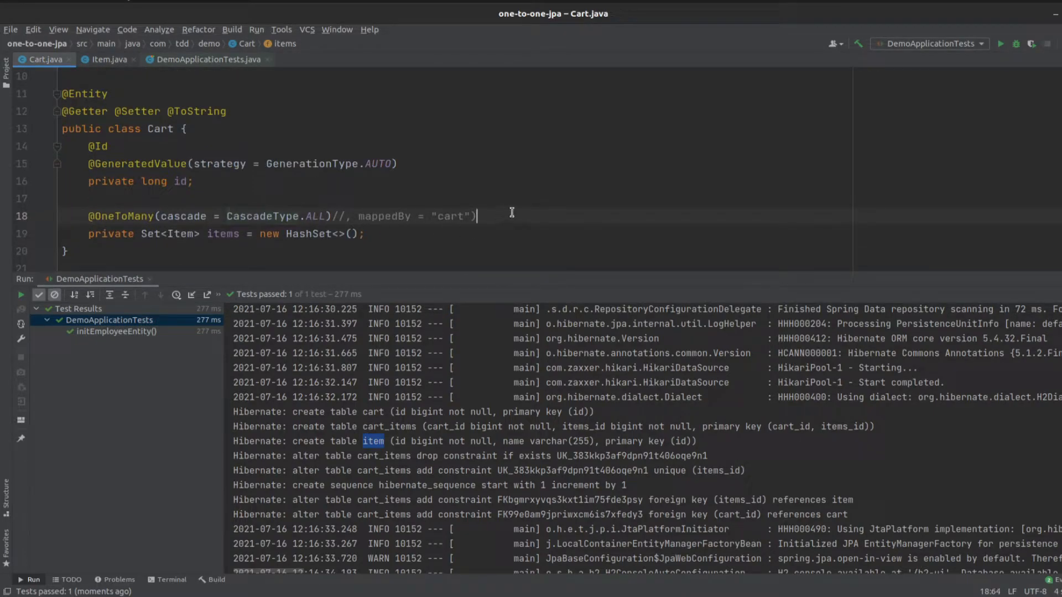
pyautogui.write('@JoinColumn(name =')
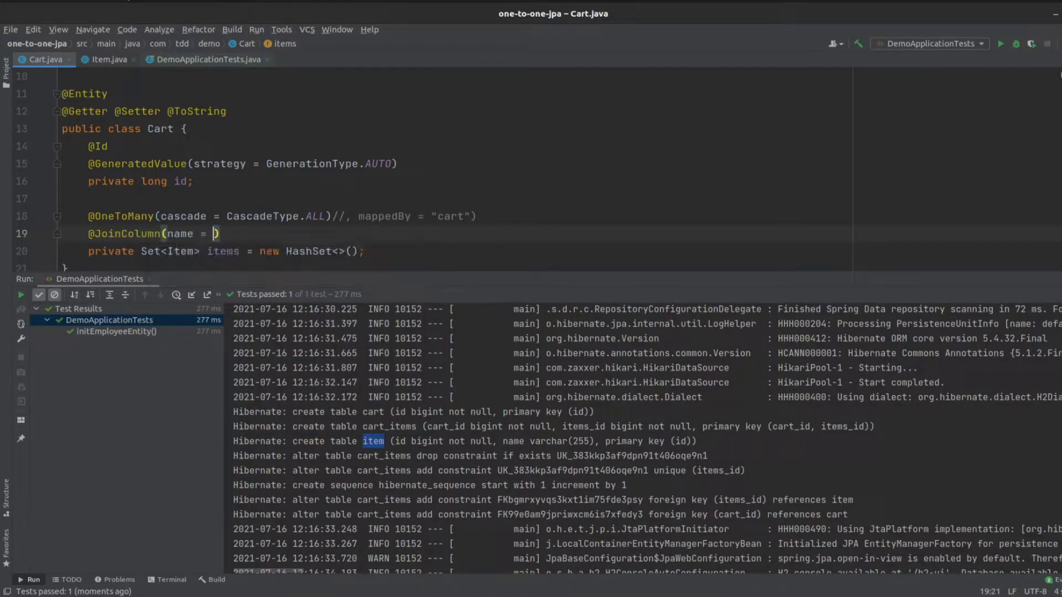
pyautogui.write('""')
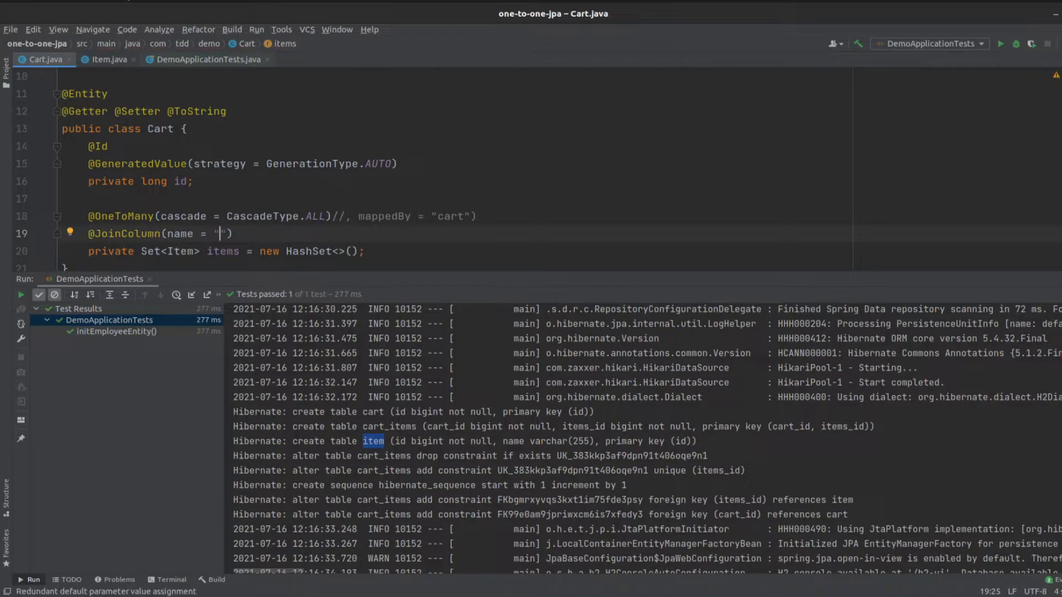
pyautogui.write('item')
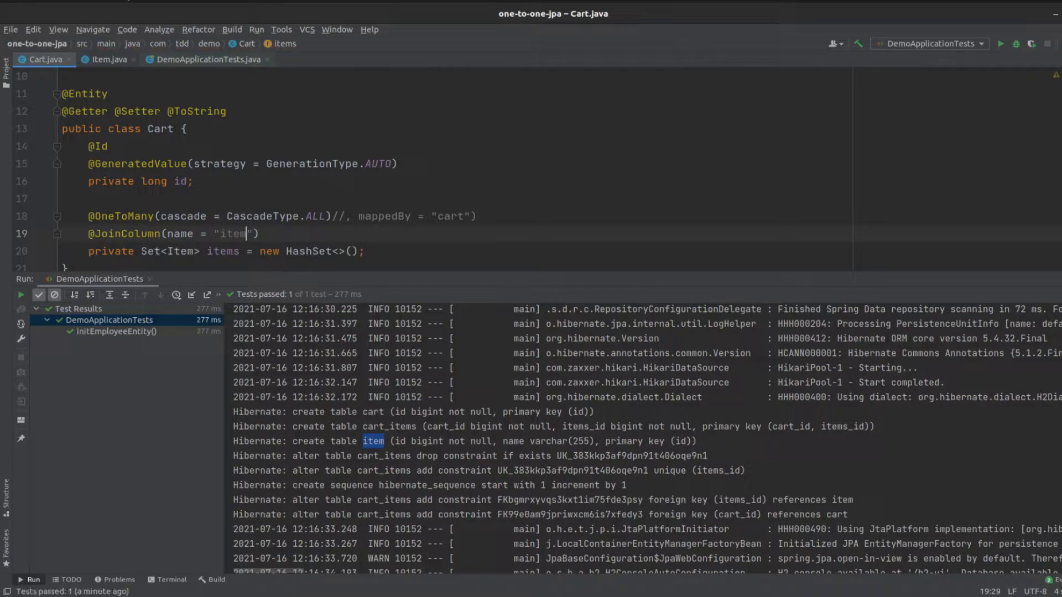
pyautogui.write('_id')
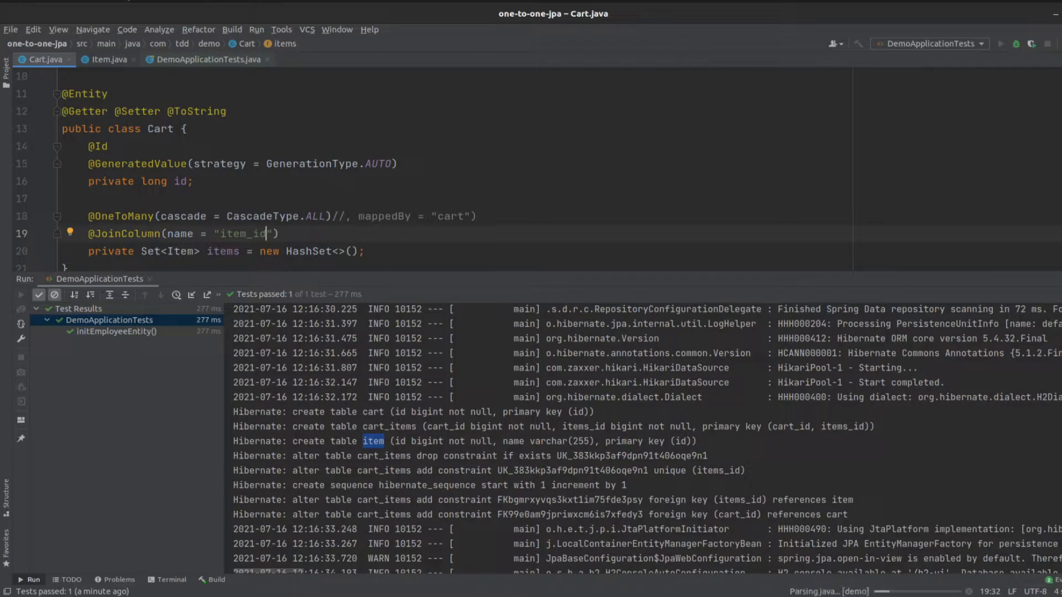
pyautogui.click(1003, 44)
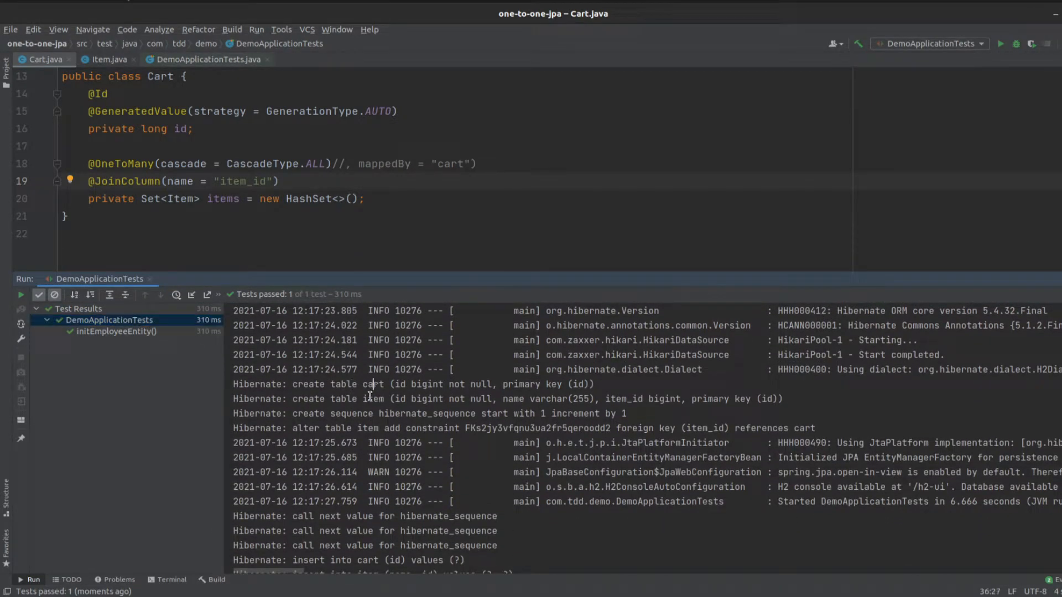
pyautogui.moveTo(404, 422)
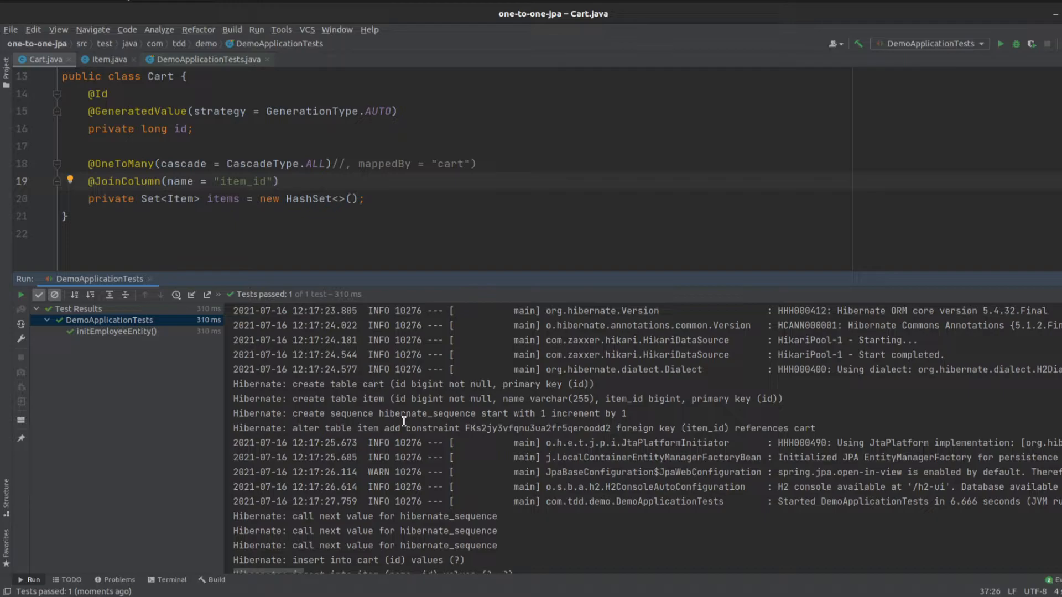
pyautogui.doubleClick(366, 428)
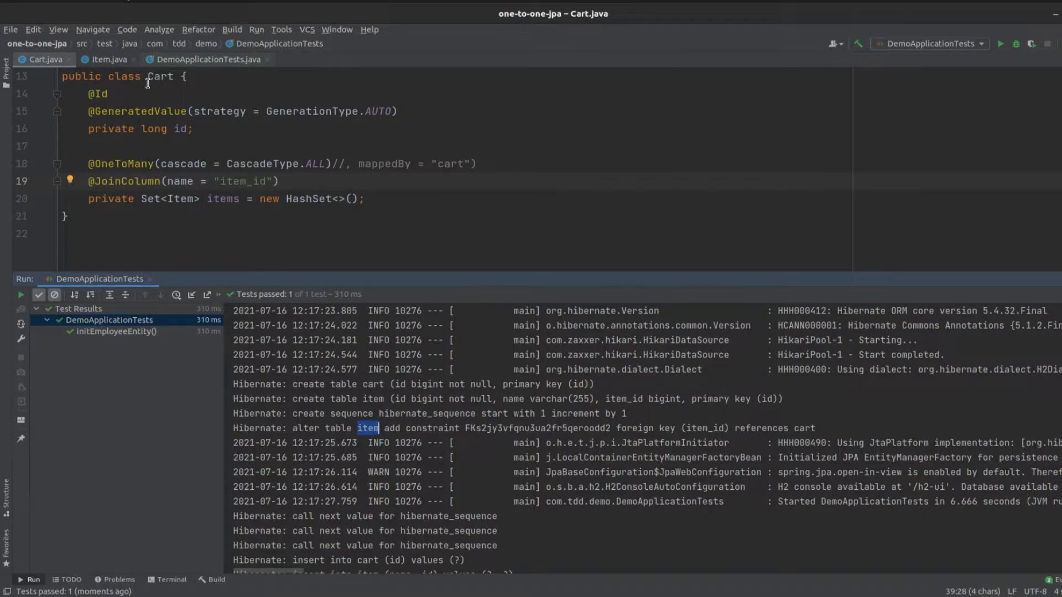
pyautogui.click(102, 60)
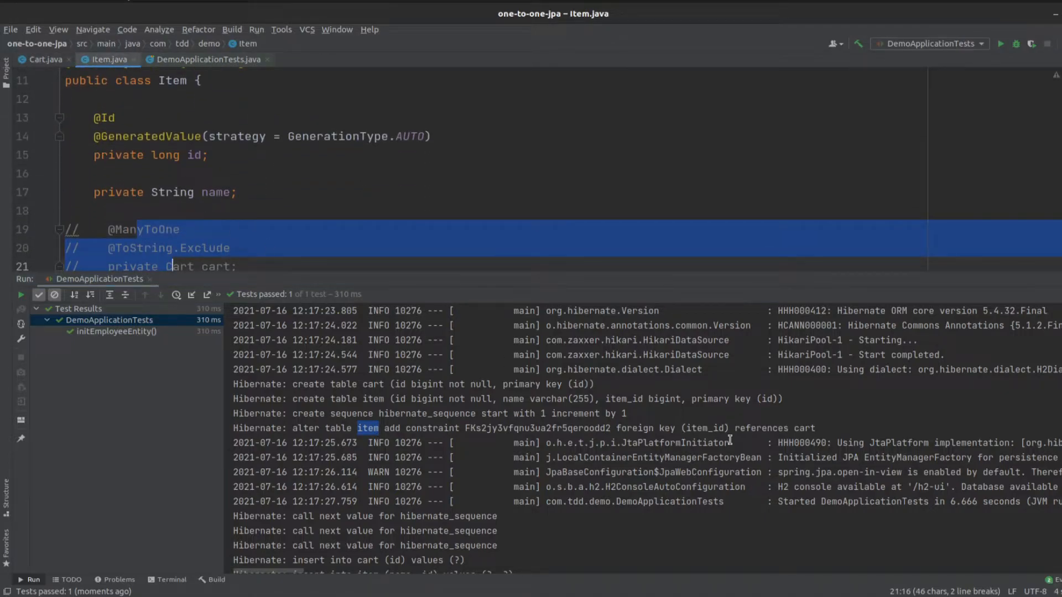
pyautogui.moveTo(582, 398)
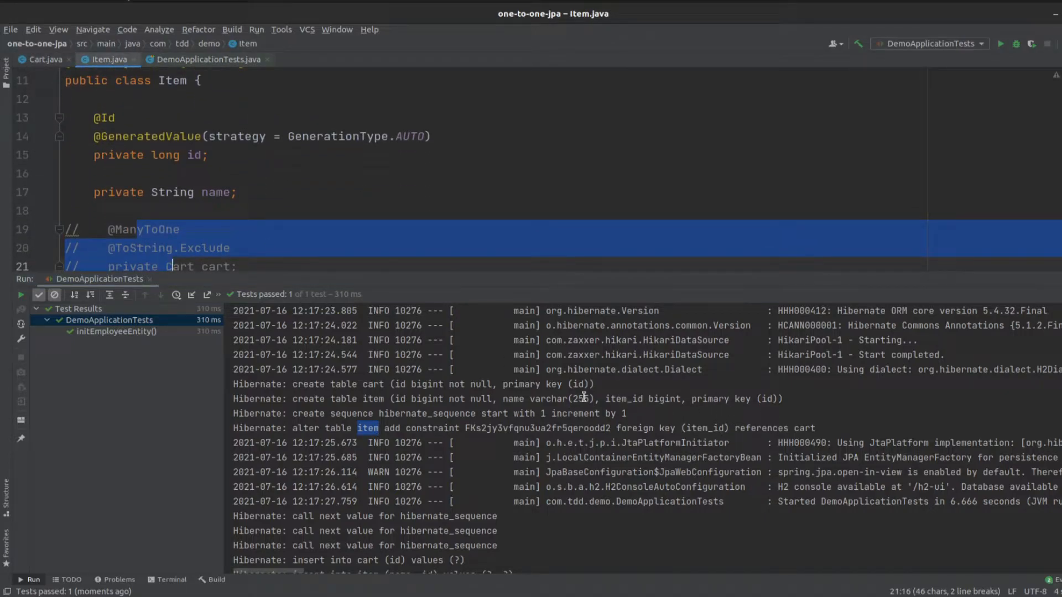
pyautogui.doubleClick(624, 399)
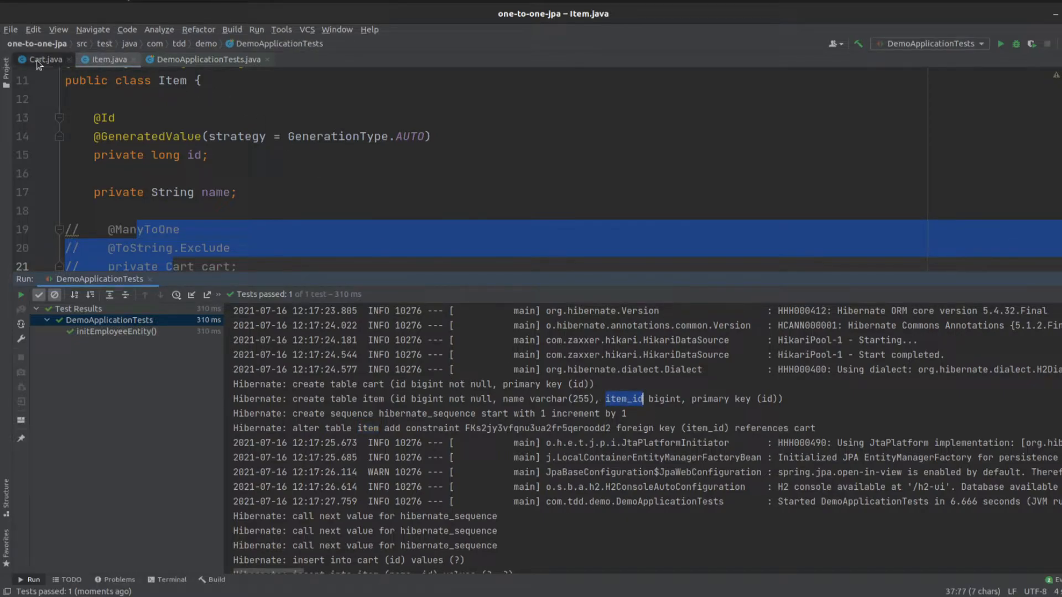
pyautogui.click(41, 60)
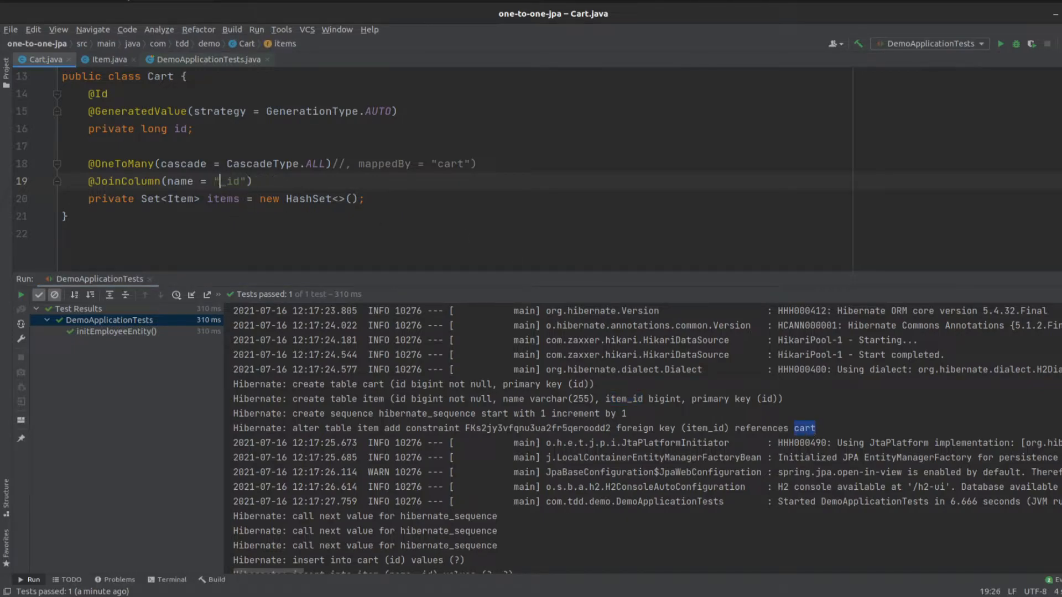
# Change the join column name to cart_id, rerun, and confirm item's cart_id foreign key.
pyautogui.write('cart')
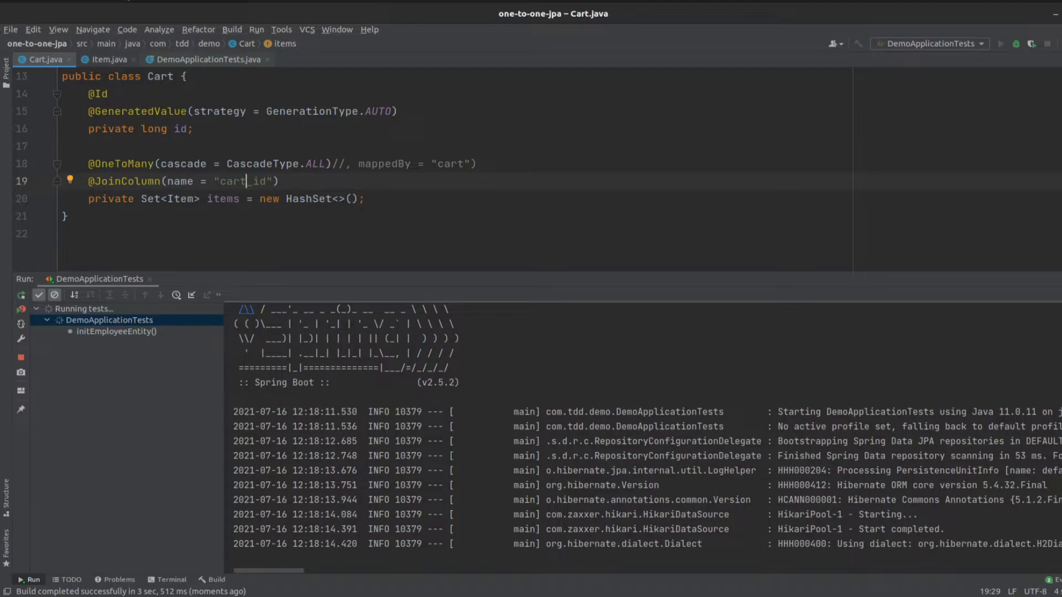
pyautogui.scroll(-3)
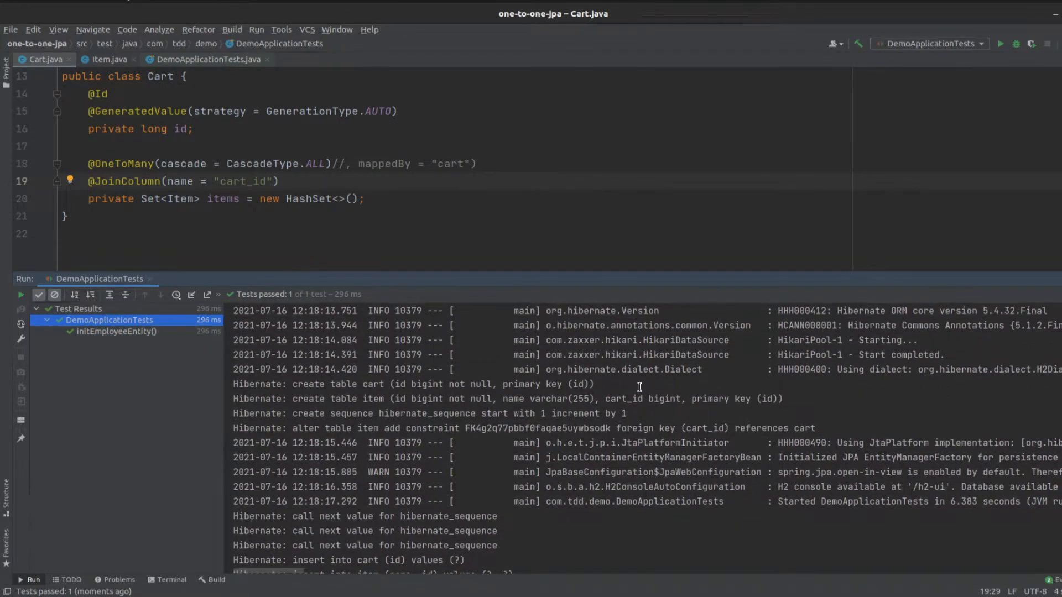
pyautogui.moveTo(608, 397)
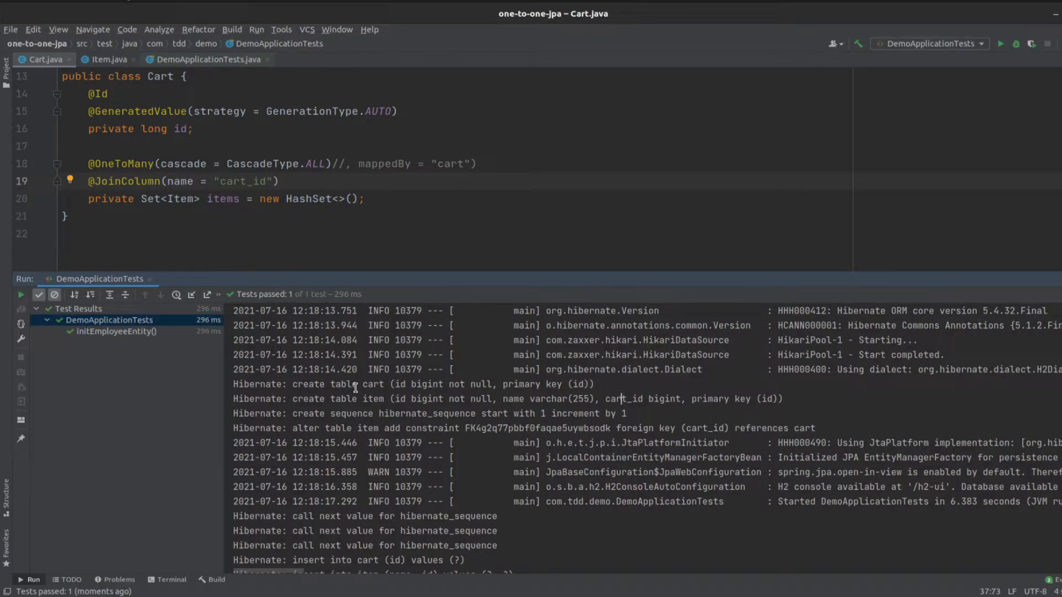
pyautogui.moveTo(700, 428)
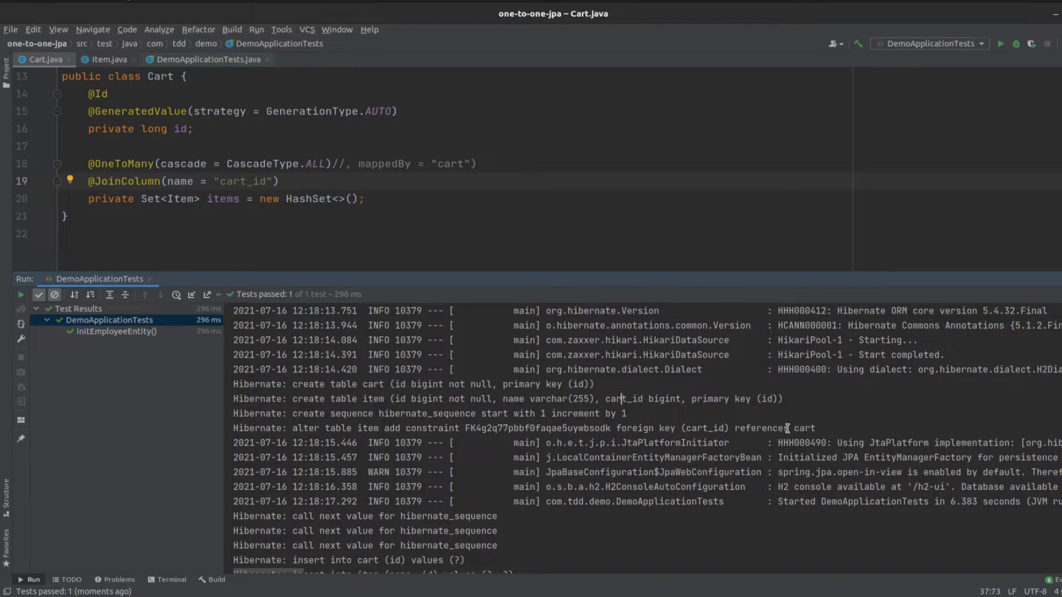
pyautogui.moveTo(809, 431)
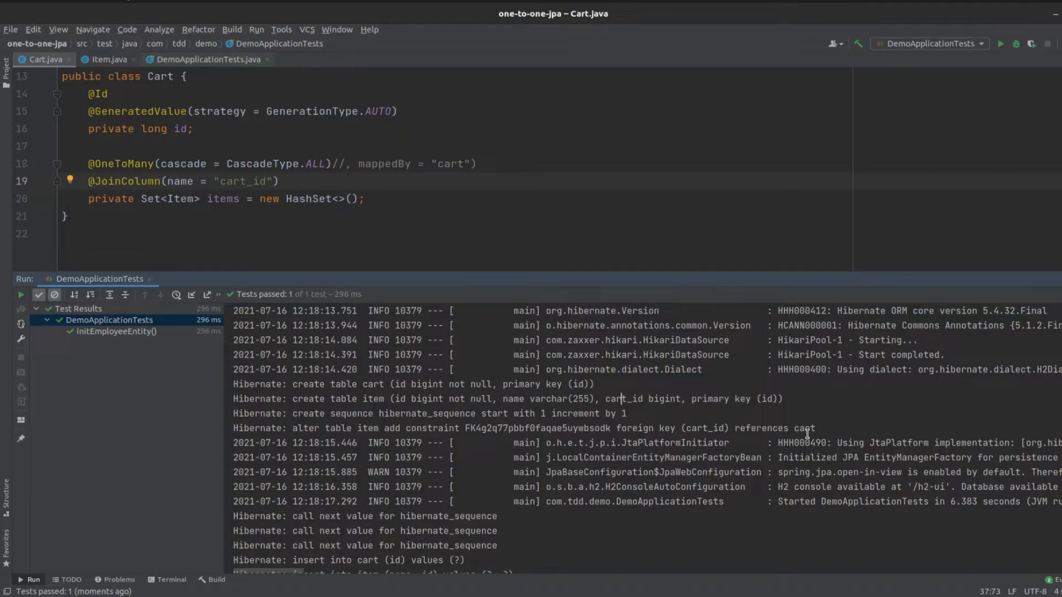
pyautogui.moveTo(339, 278)
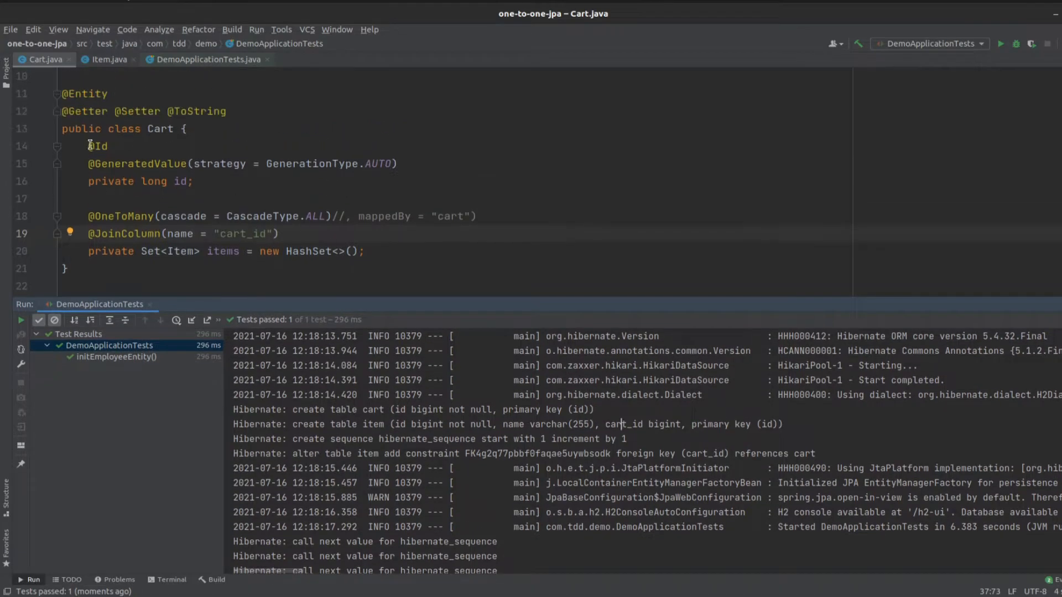
pyautogui.moveTo(165, 242)
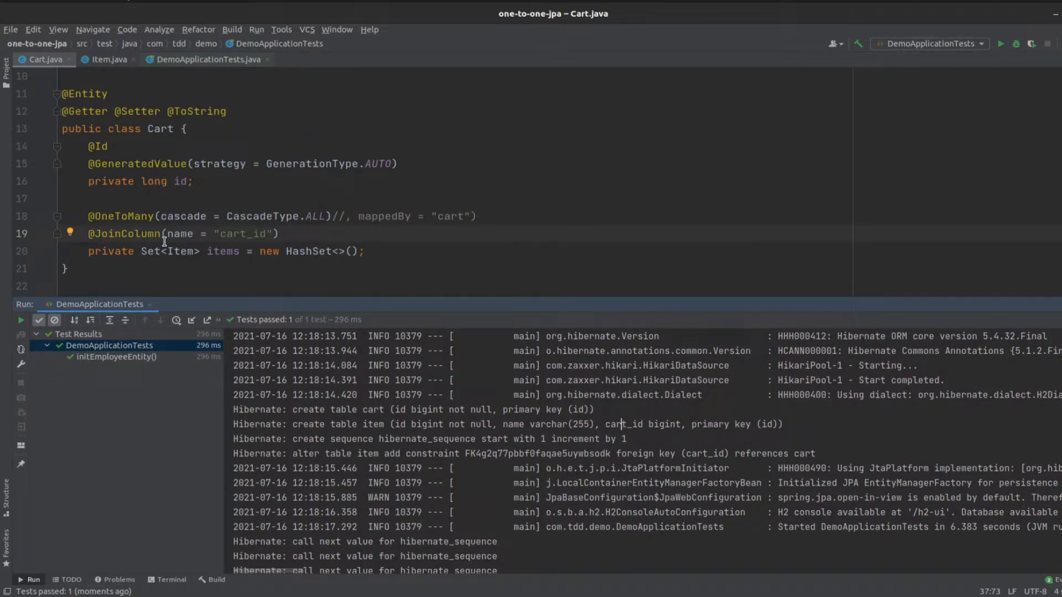
pyautogui.click(104, 59)
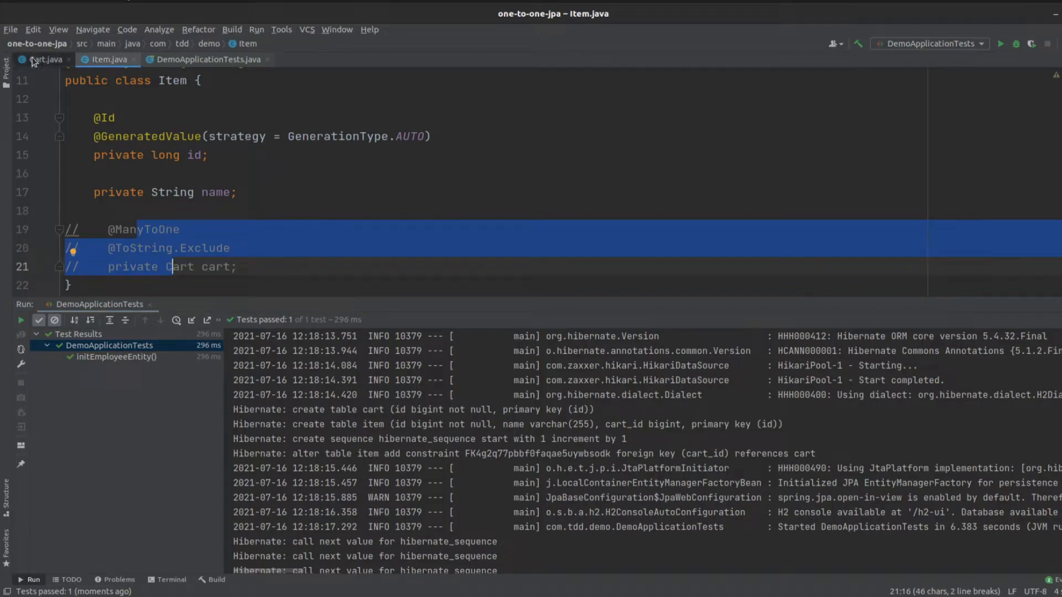
pyautogui.click(43, 60)
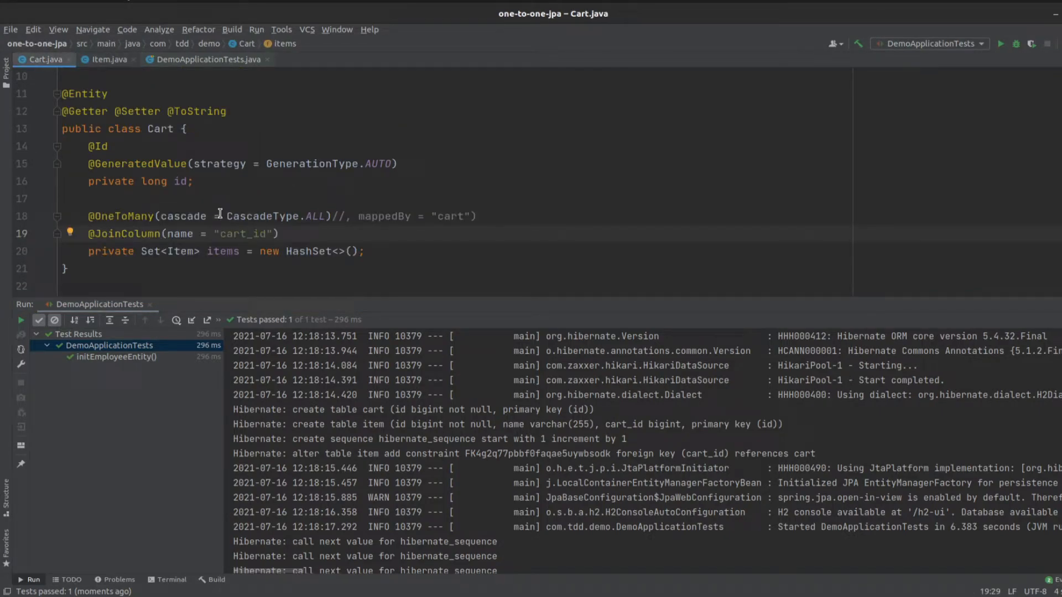
pyautogui.moveTo(193, 235)
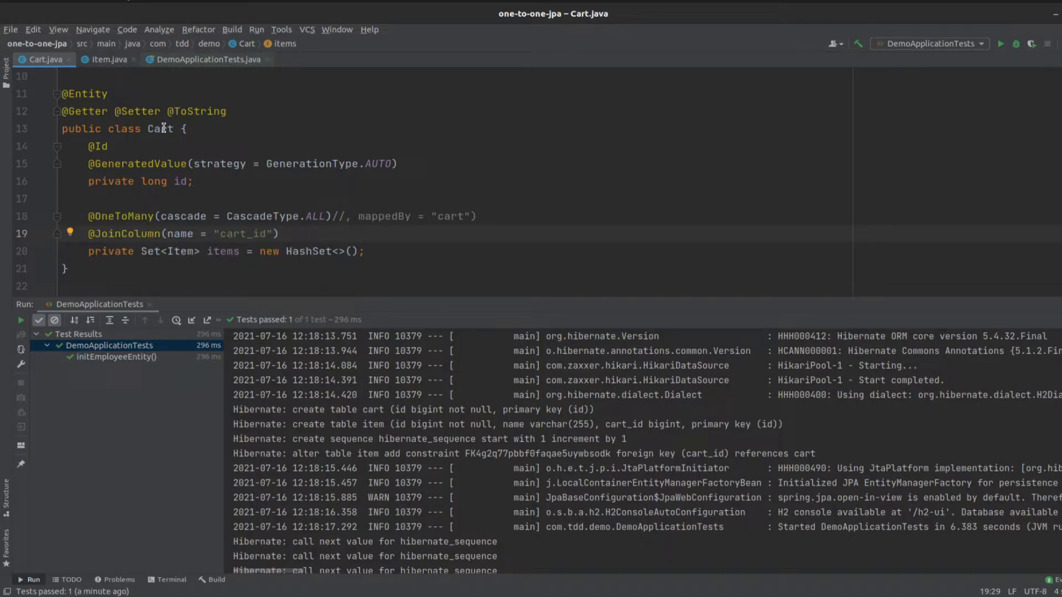
pyautogui.click(107, 59)
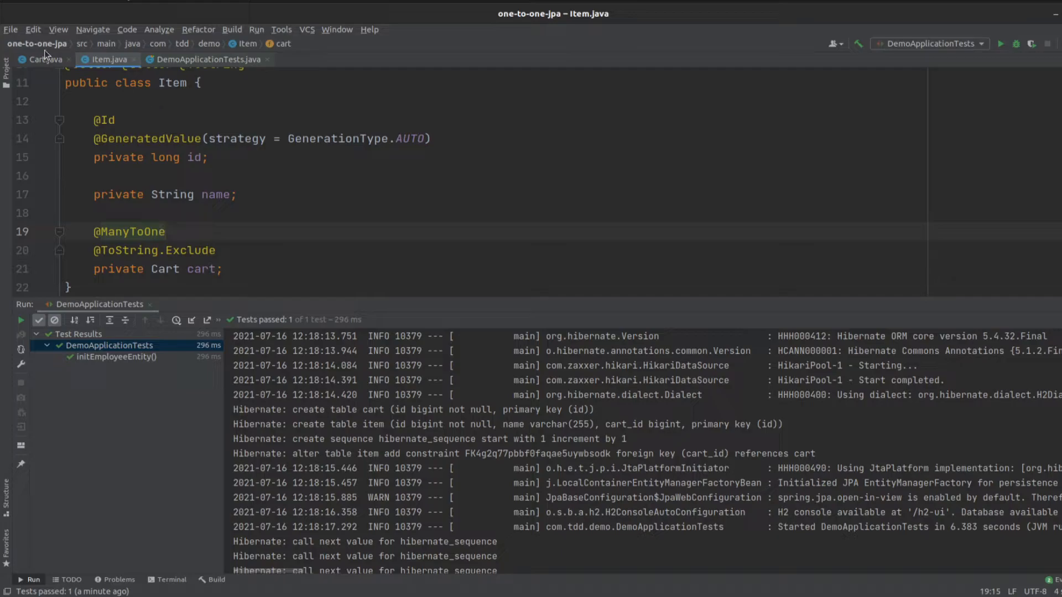
pyautogui.click(39, 59)
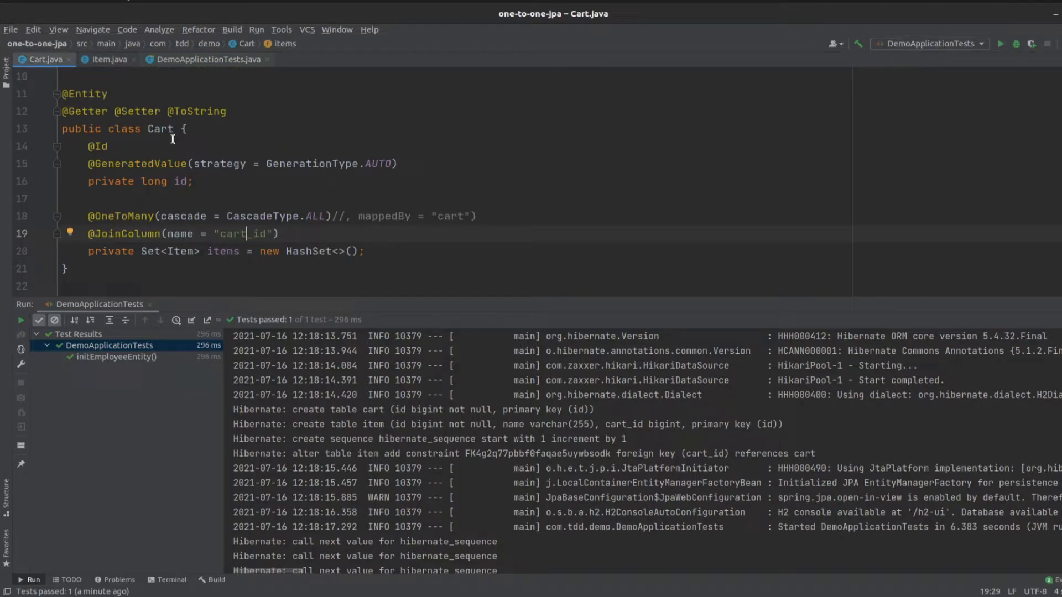
pyautogui.click(104, 59)
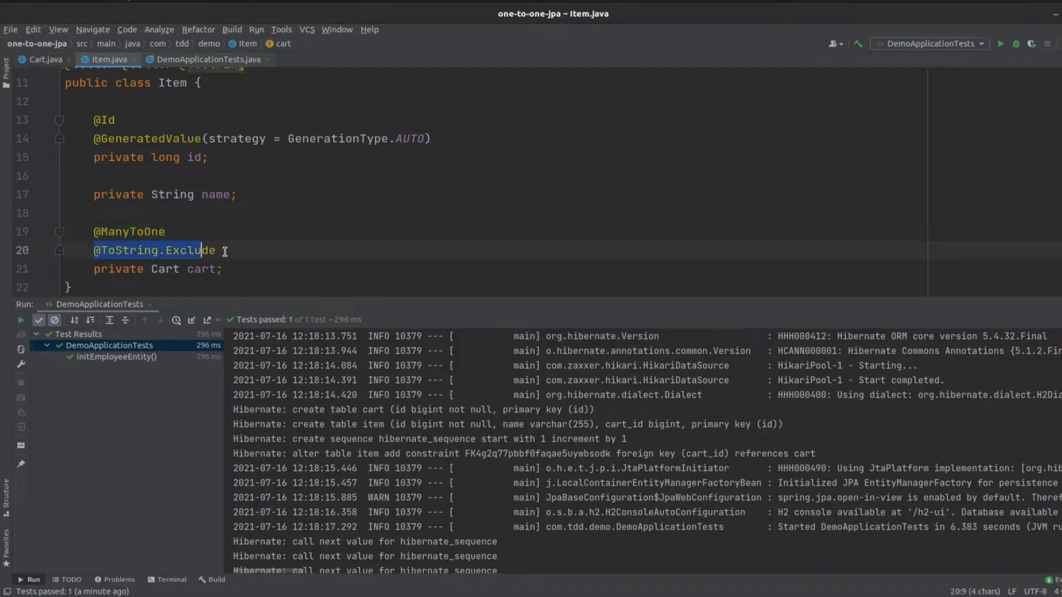
pyautogui.click(37, 60)
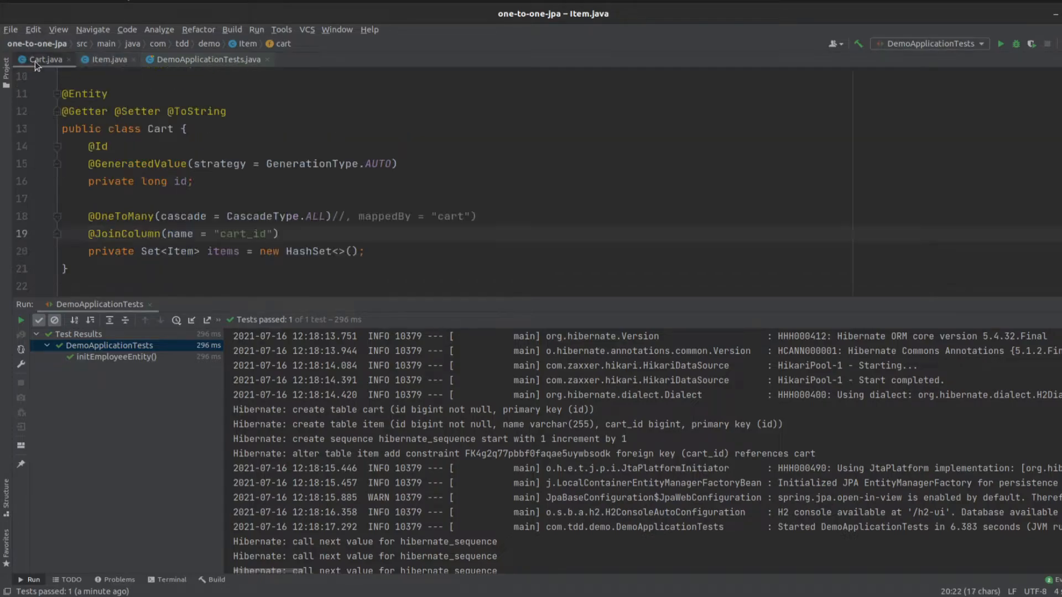
pyautogui.click(105, 59)
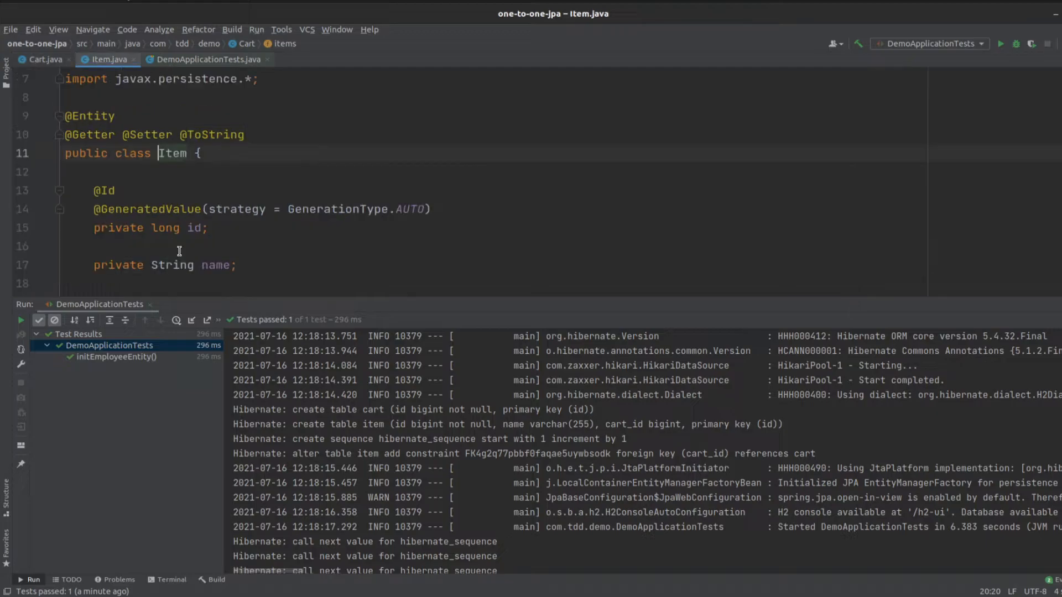
pyautogui.scroll(-3)
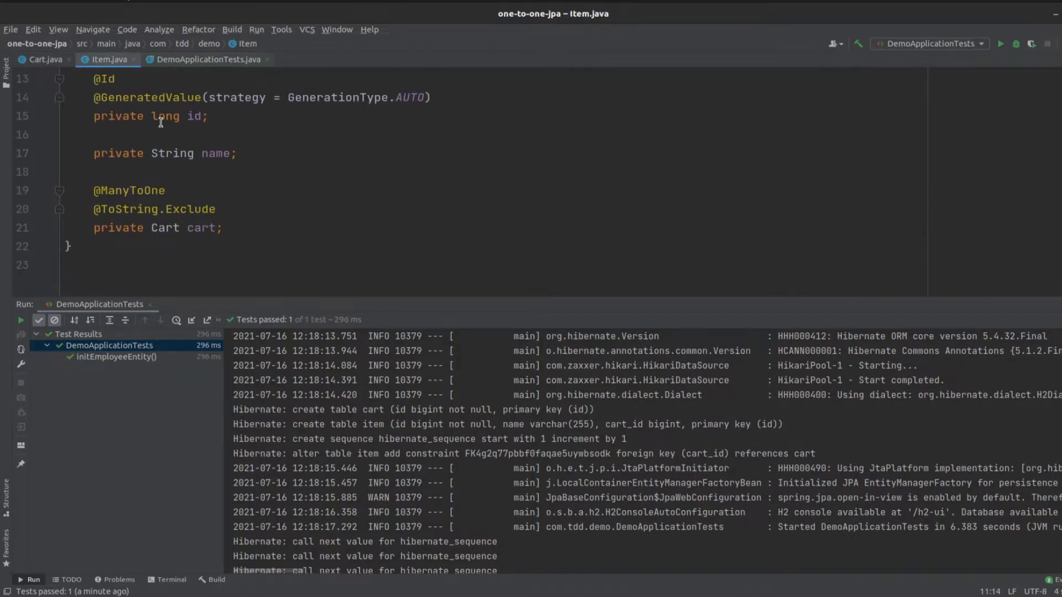
pyautogui.moveTo(107, 206)
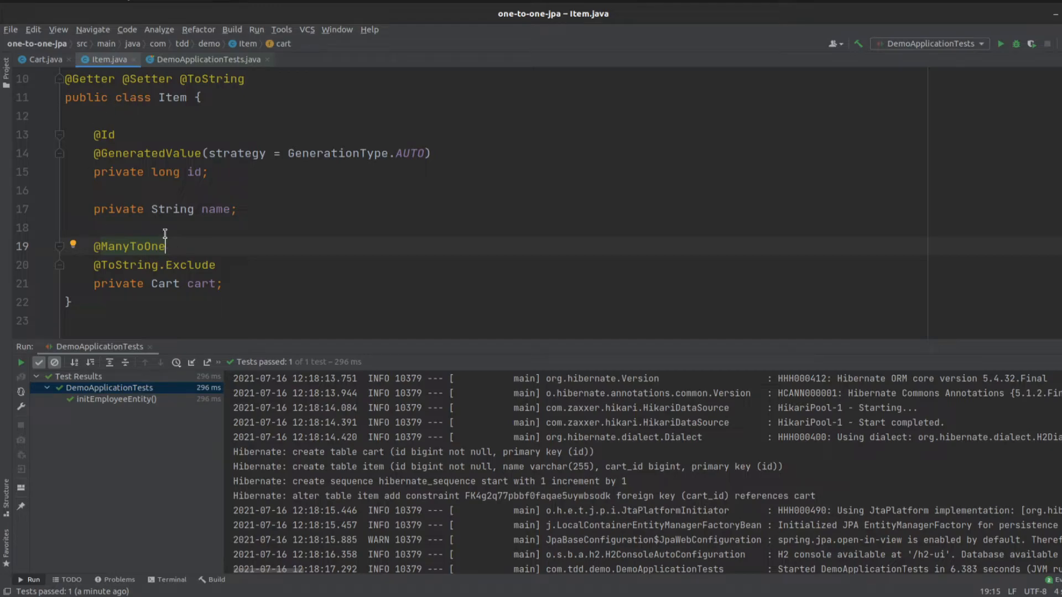
pyautogui.click(41, 60)
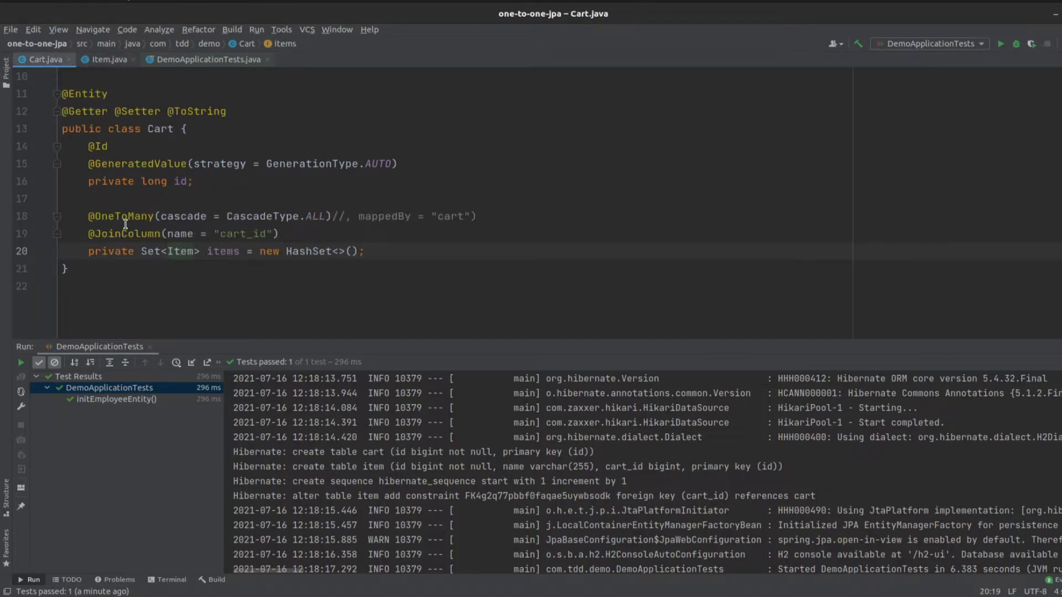
pyautogui.click(105, 59)
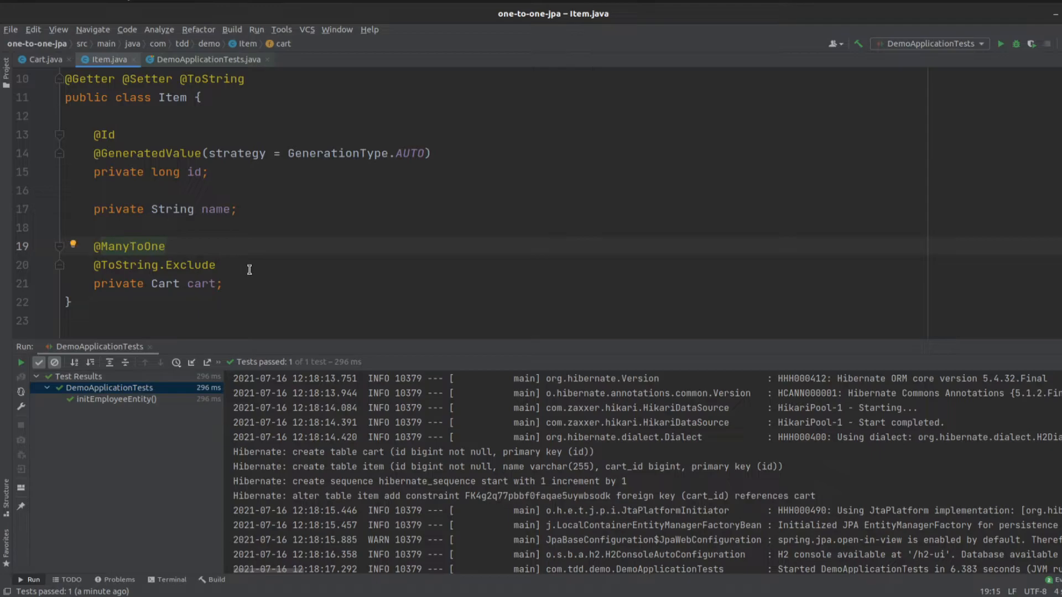
pyautogui.click(36, 60)
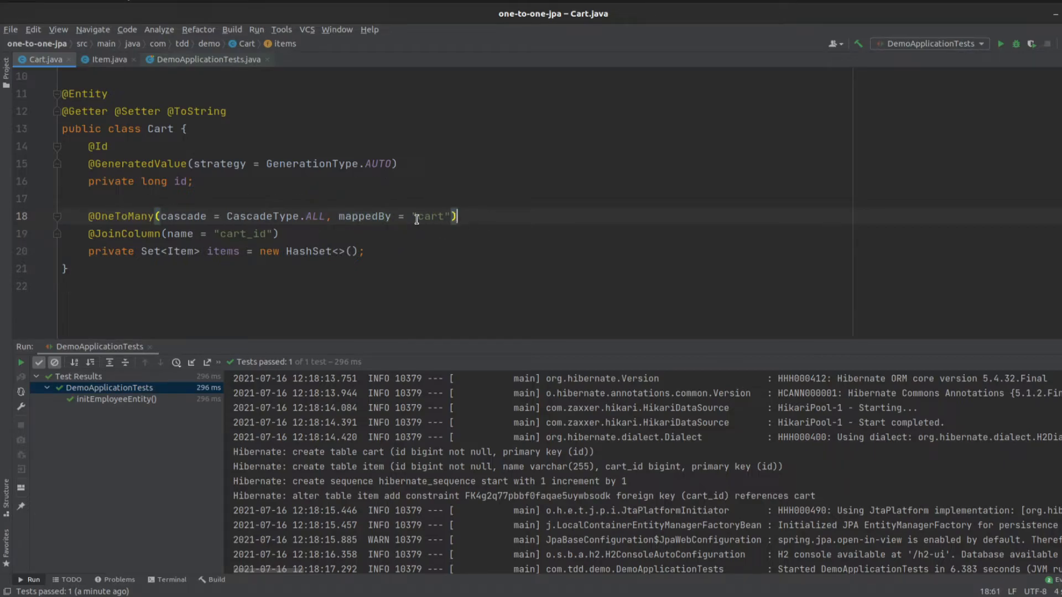
# Check that Item's field is named cart to match mappedBy = "cart" in Cart.
pyautogui.click(101, 59)
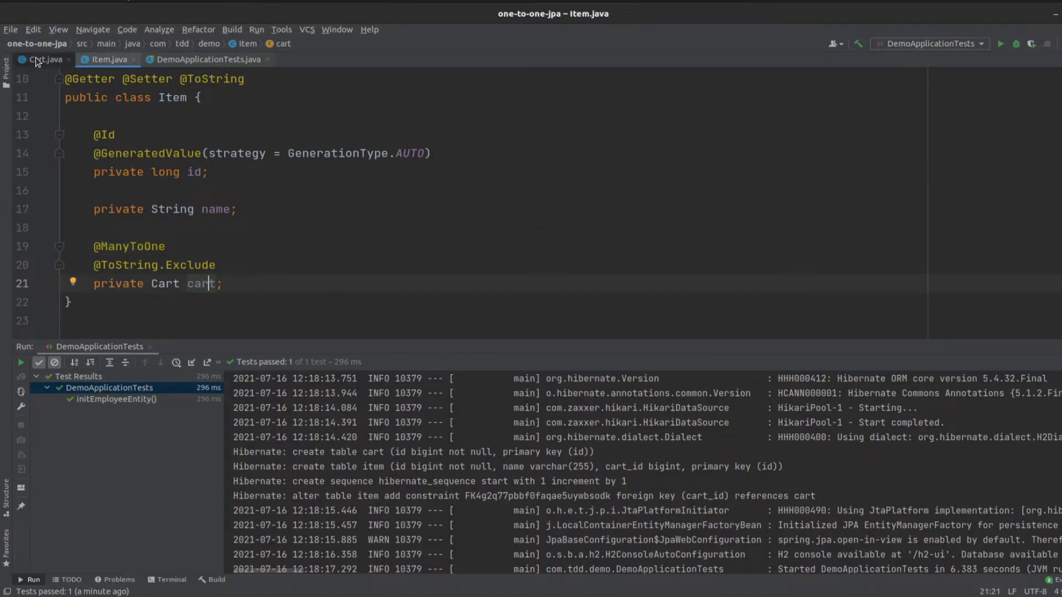
pyautogui.click(40, 60)
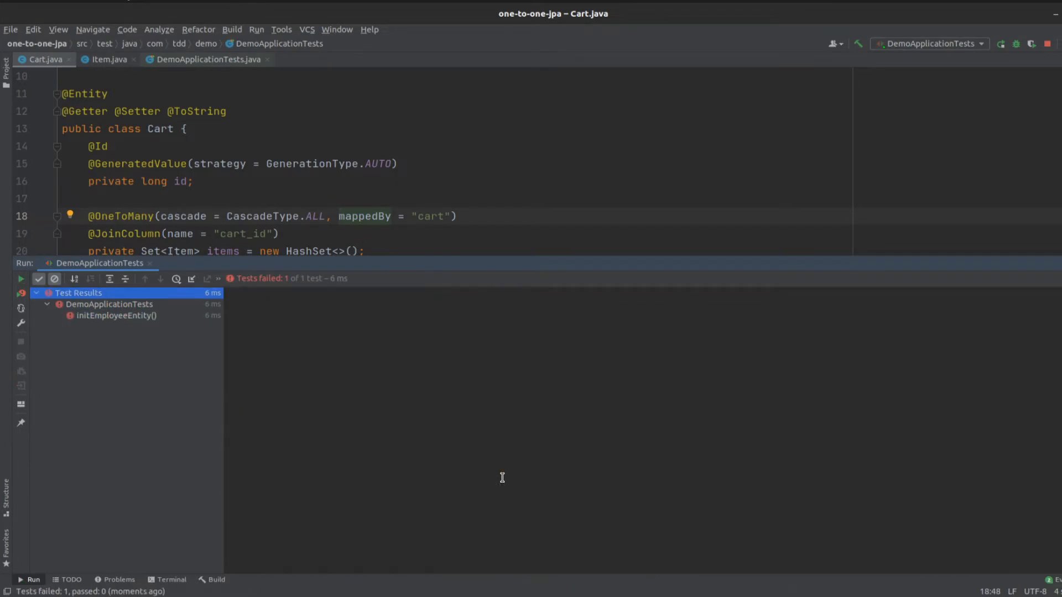
# Show the failing test's error details and recheck the Item and Cart mappings.
pyautogui.click(115, 316)
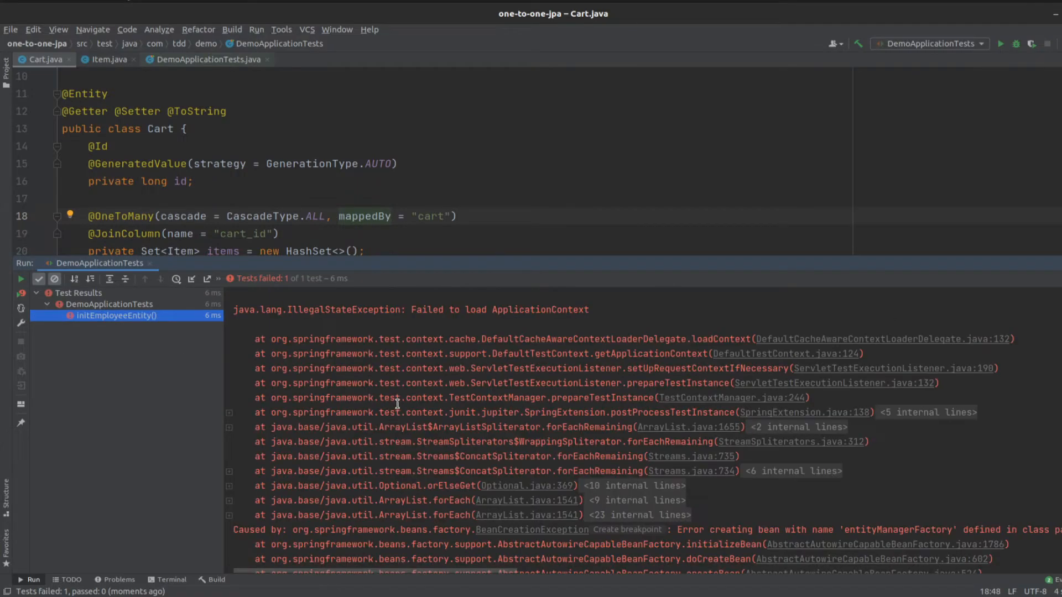
pyautogui.click(201, 60)
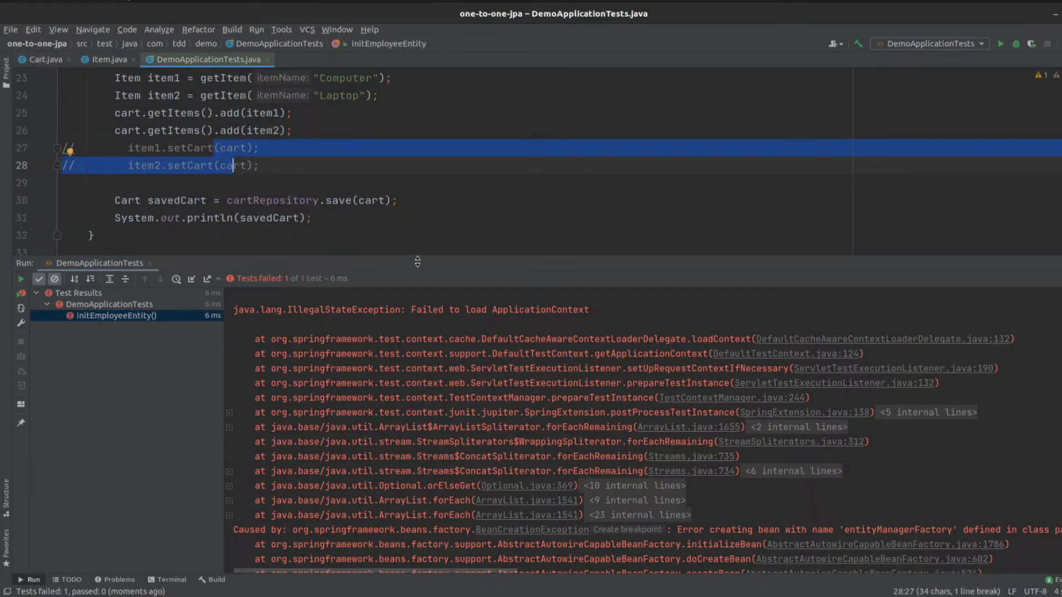
pyautogui.click(97, 60)
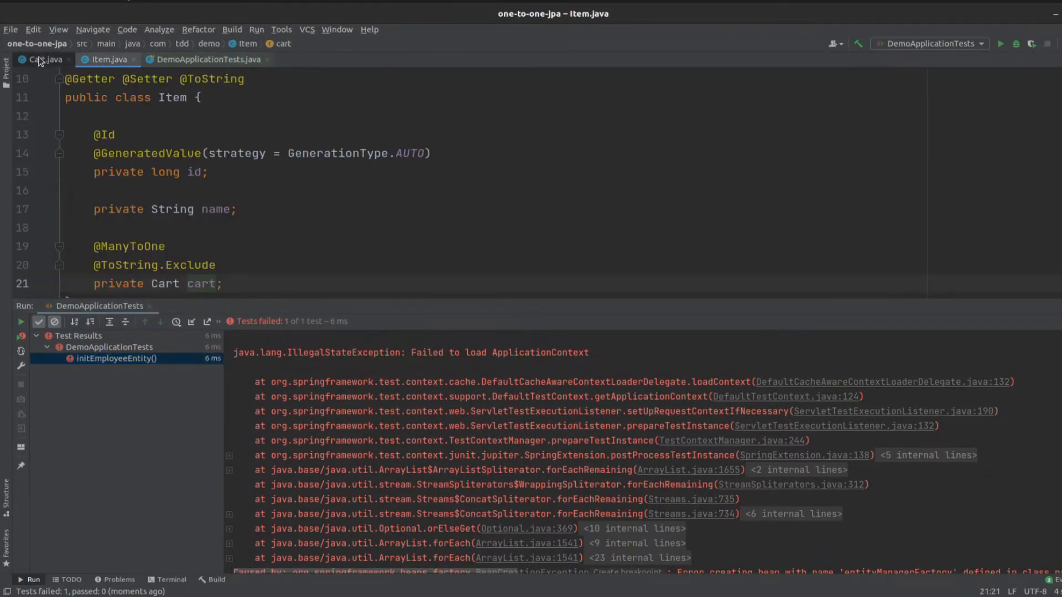
pyautogui.click(40, 60)
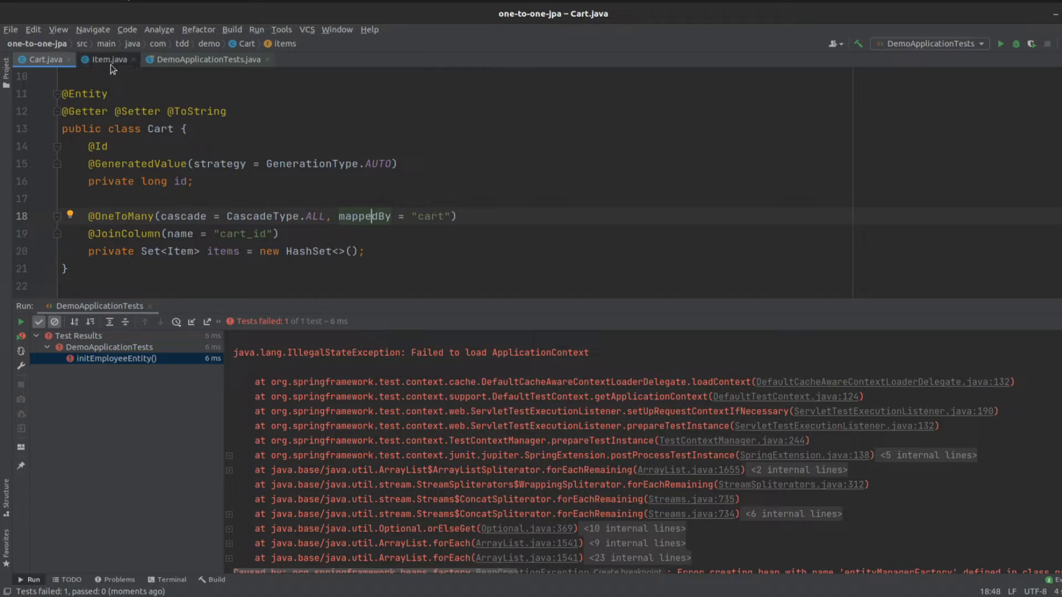
pyautogui.click(103, 60)
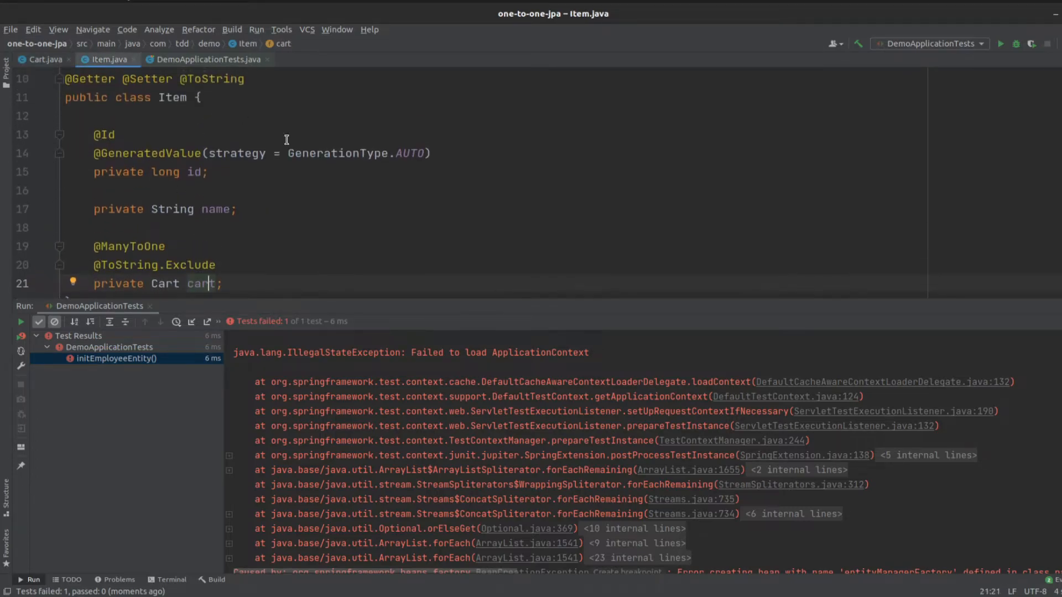
# Restore item1.setCart(cart) and item2.setCart(cart) in the test and scroll the stack trace.
pyautogui.click(199, 59)
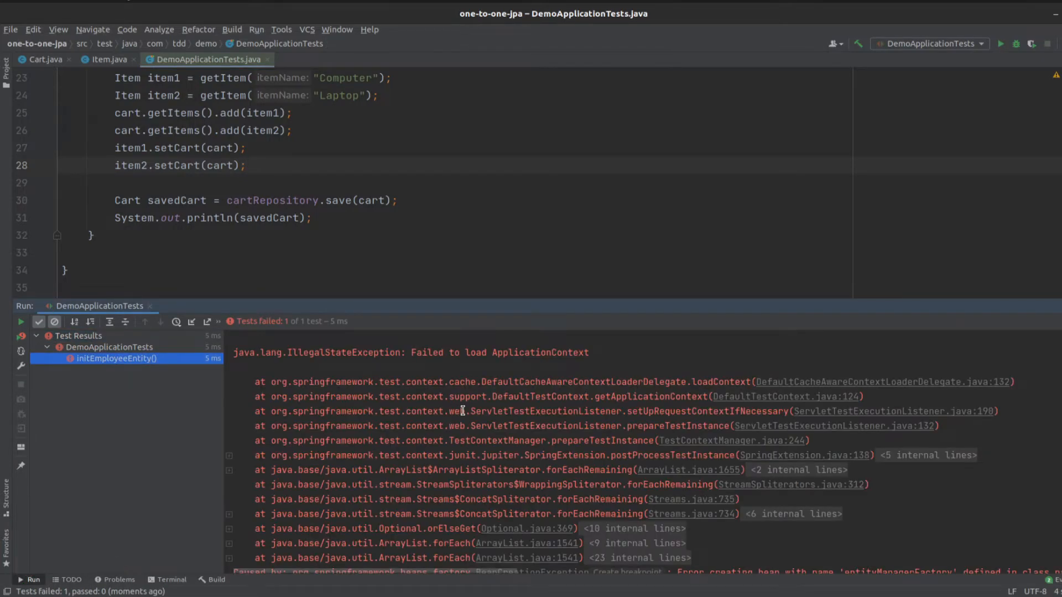
pyautogui.scroll(-3)
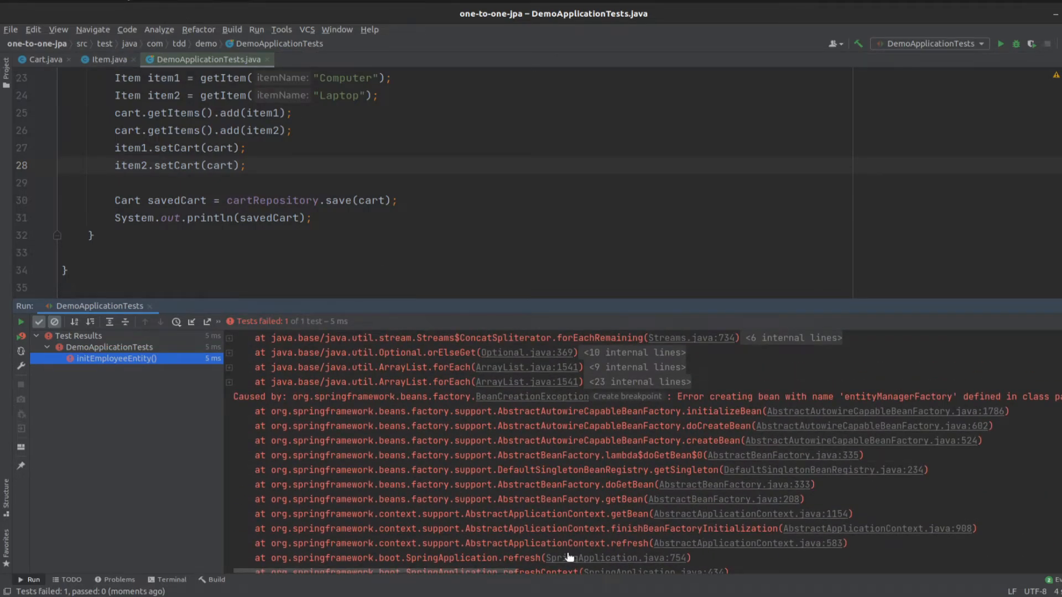
pyautogui.hscroll(3)
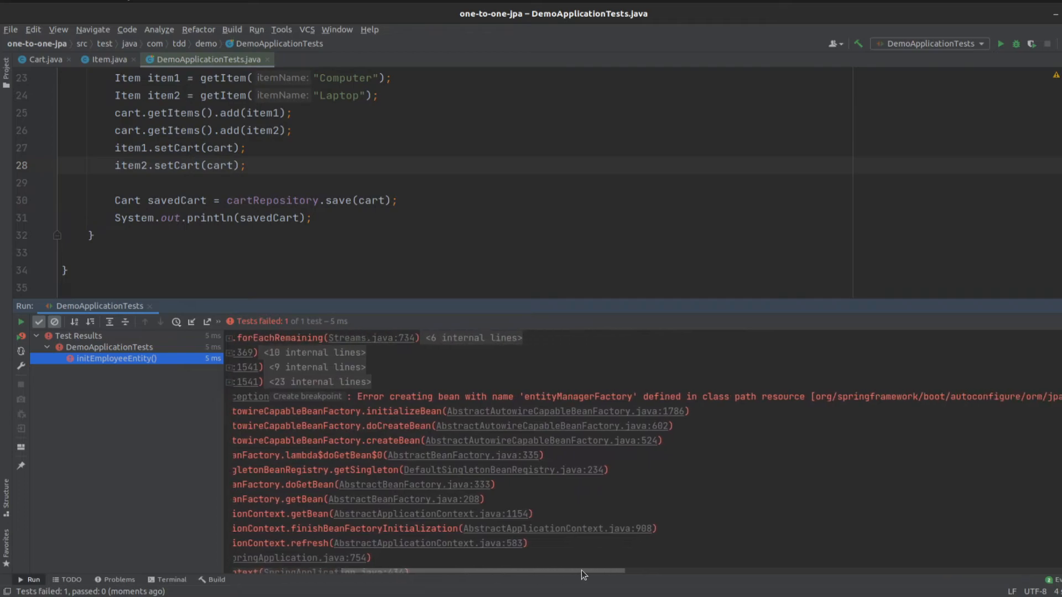
pyautogui.click(104, 59)
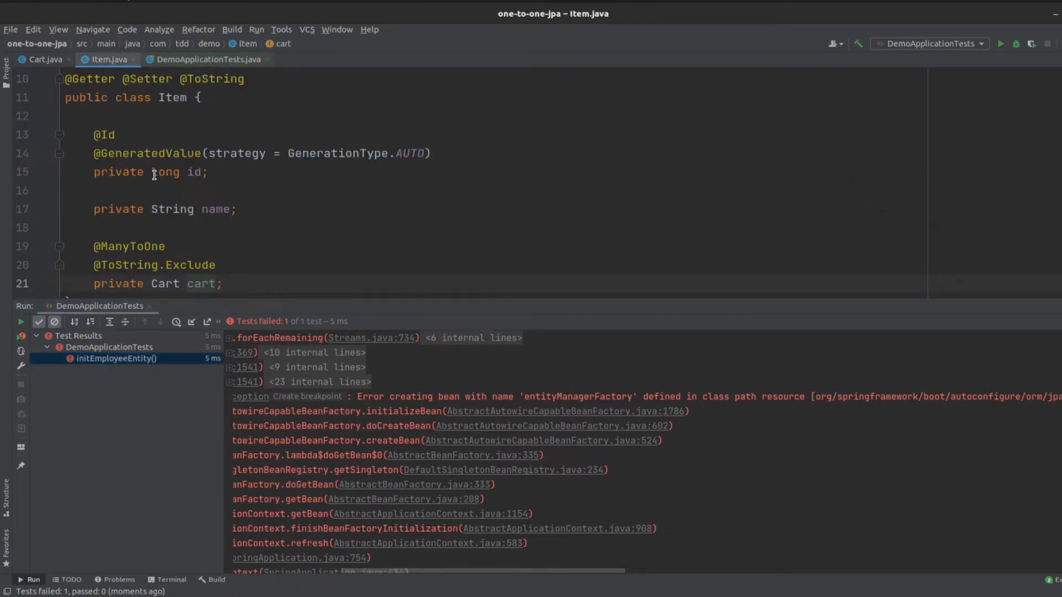
pyautogui.click(37, 60)
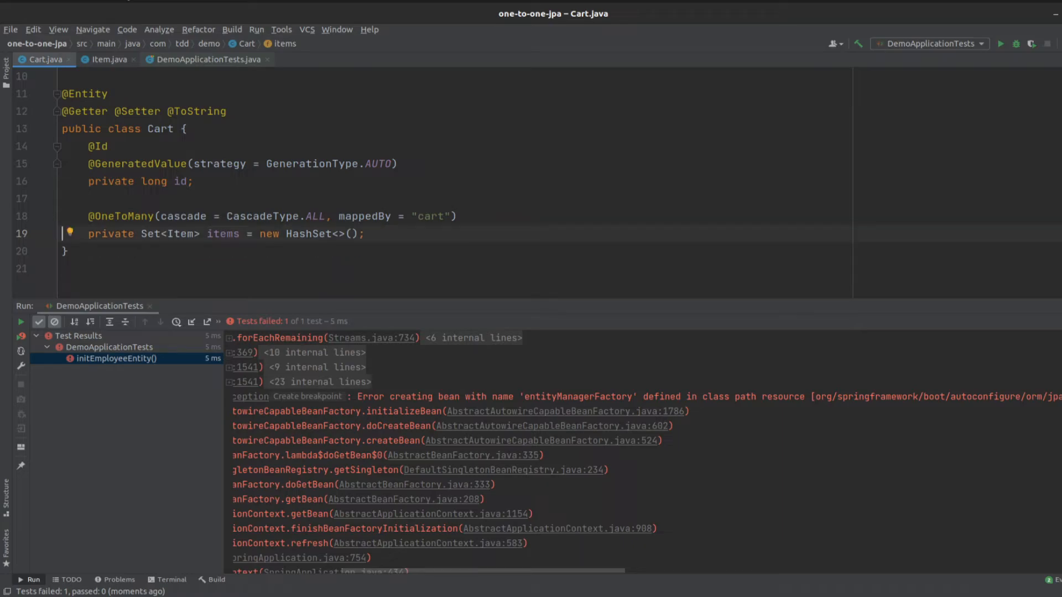
pyautogui.write('@JoinColumn(name = "cart_id")')
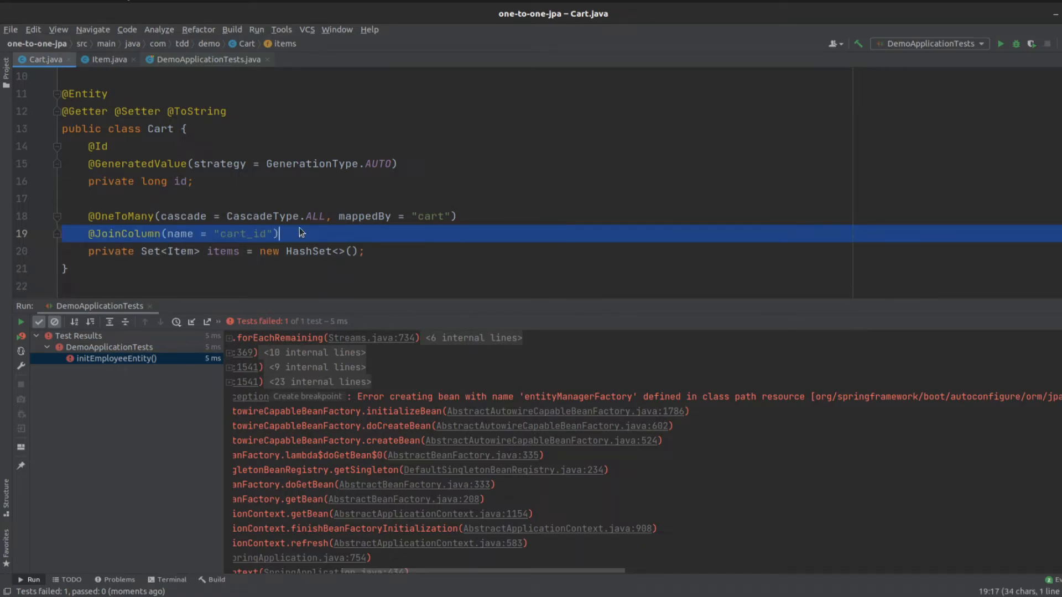
pyautogui.doubleClick(127, 233)
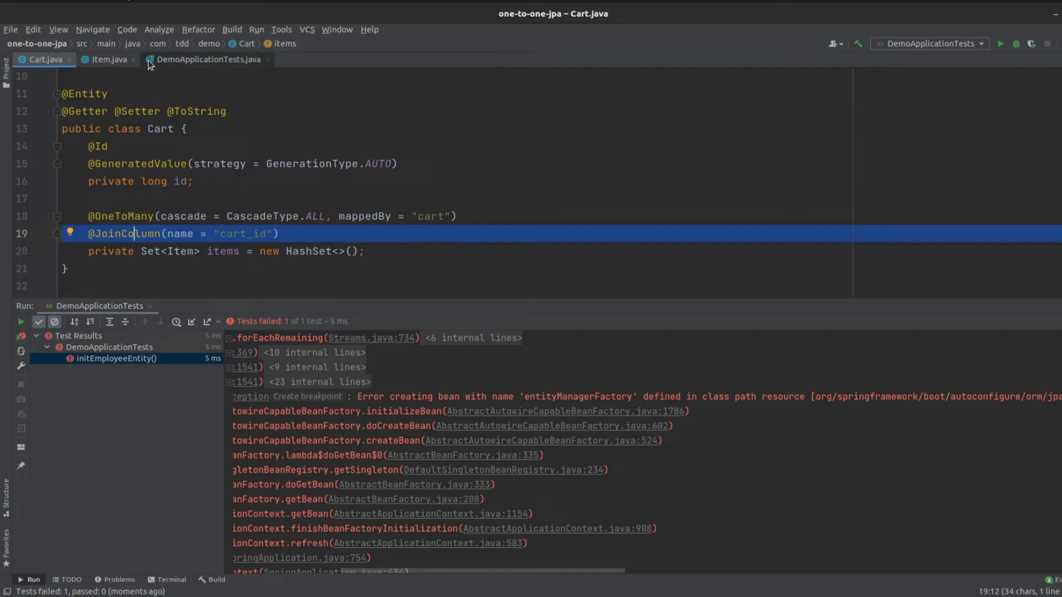
pyautogui.click(103, 60)
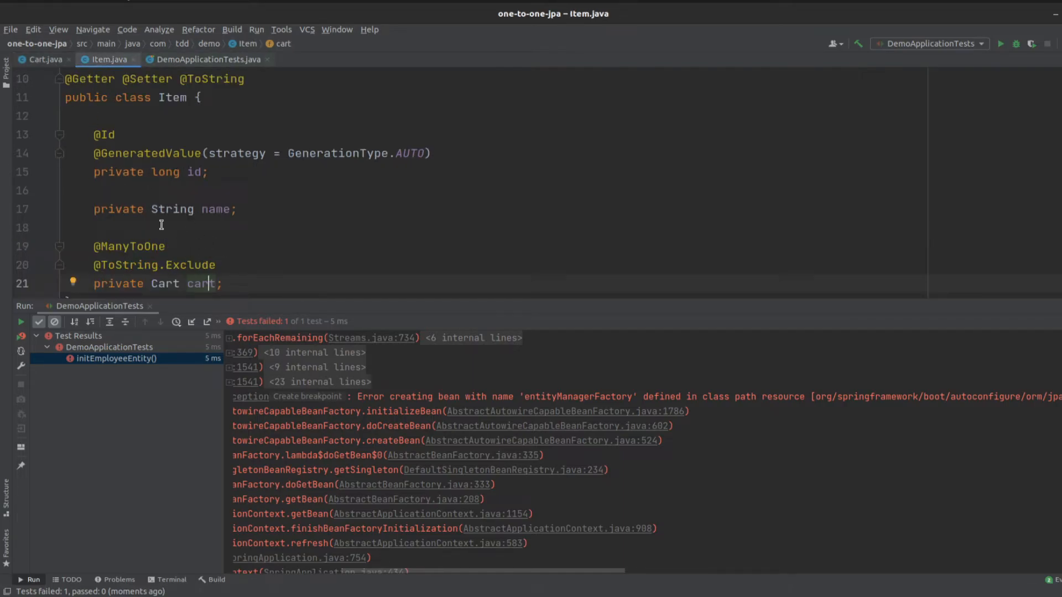
pyautogui.click(44, 60)
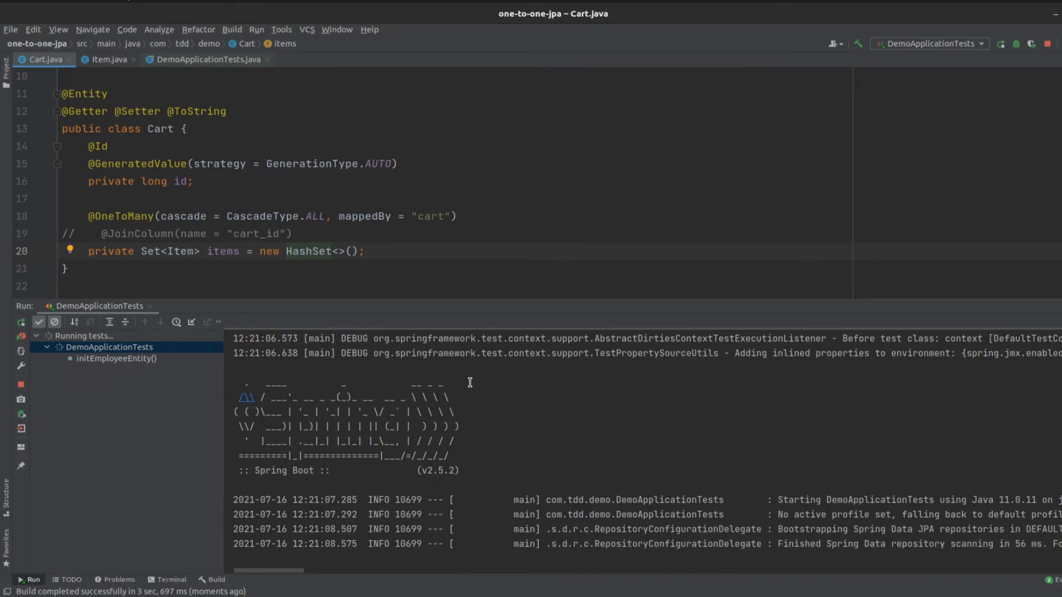
# Verify item's cart_id foreign key in the Hibernate log, then review the Item and Cart entities.
pyautogui.scroll(-3)
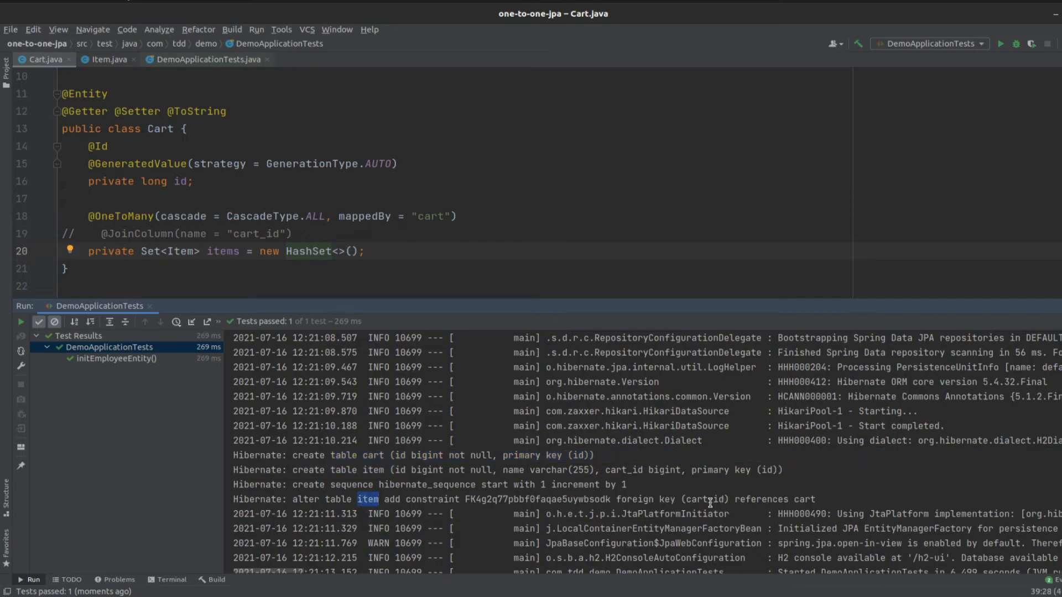
pyautogui.doubleClick(704, 500)
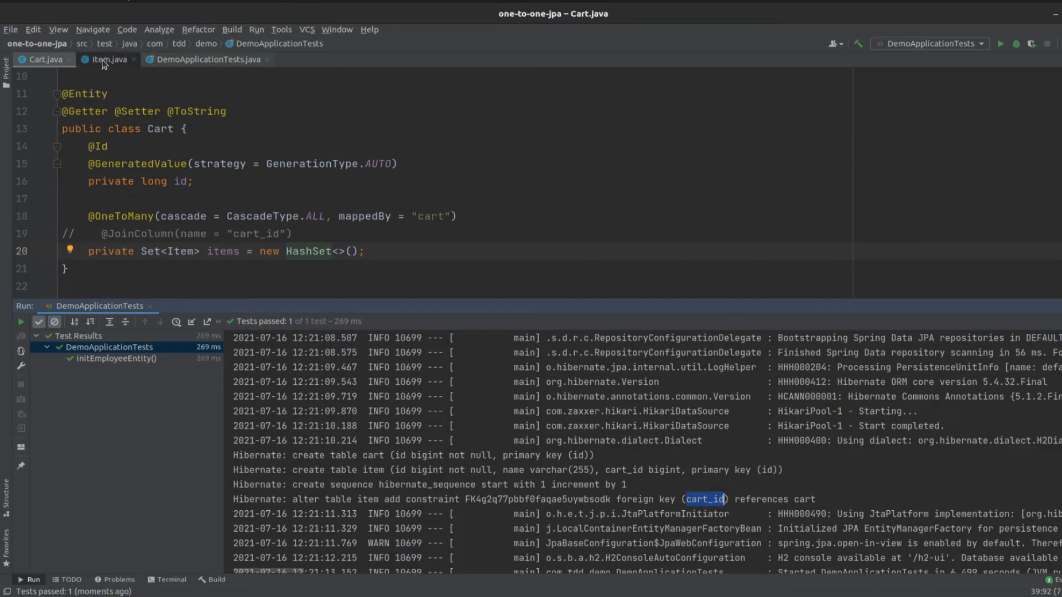
pyautogui.click(102, 59)
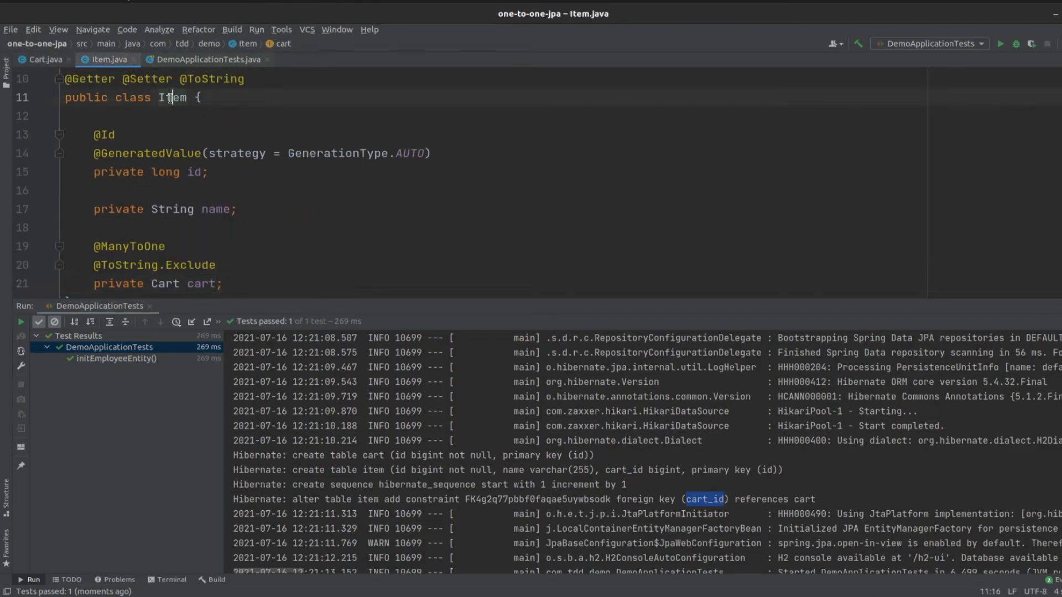
pyautogui.doubleClick(171, 98)
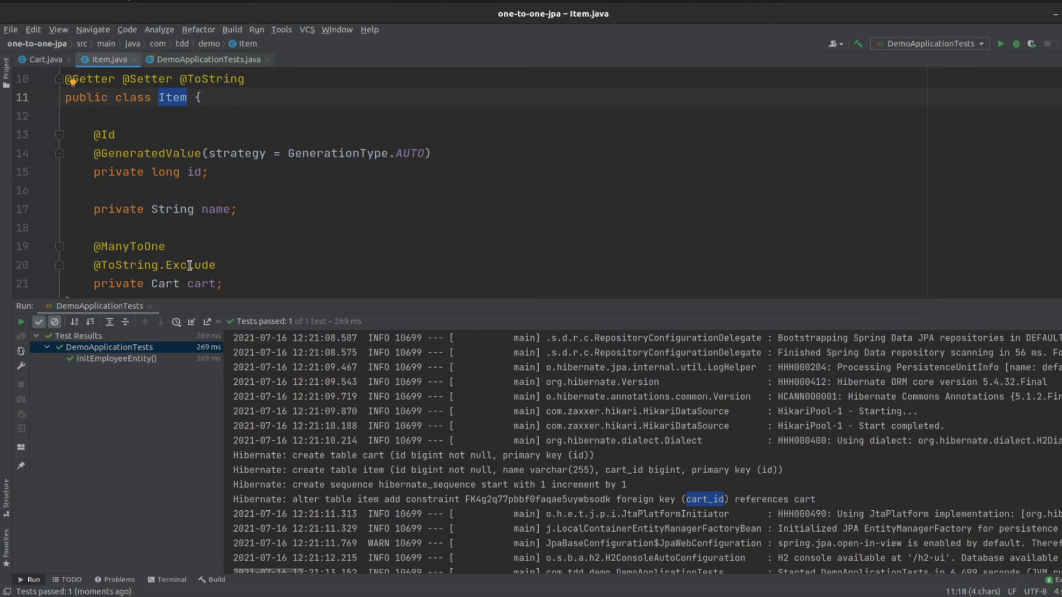
pyautogui.moveTo(136, 262)
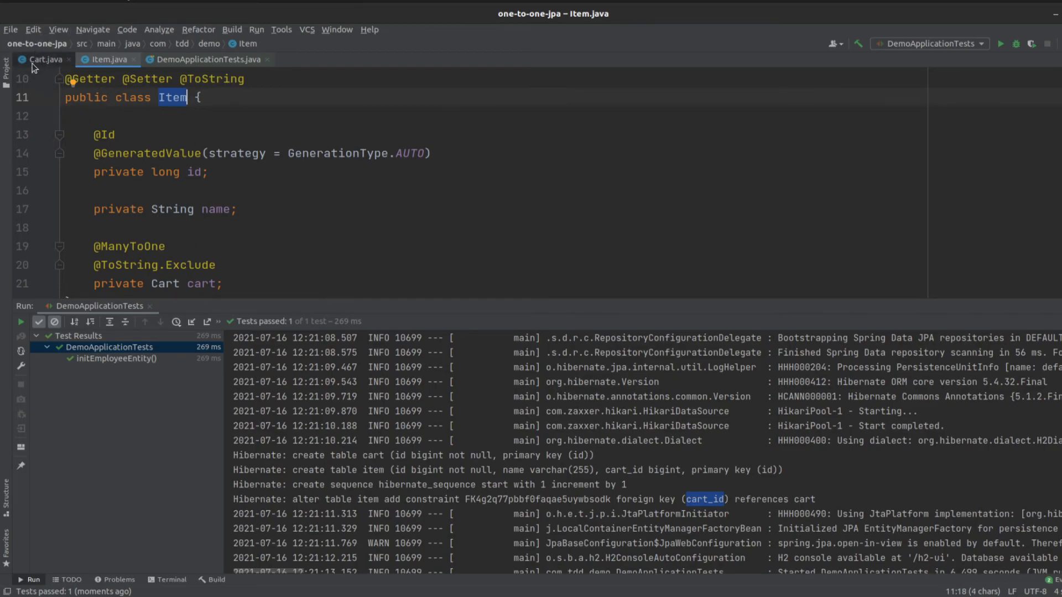
pyautogui.click(44, 59)
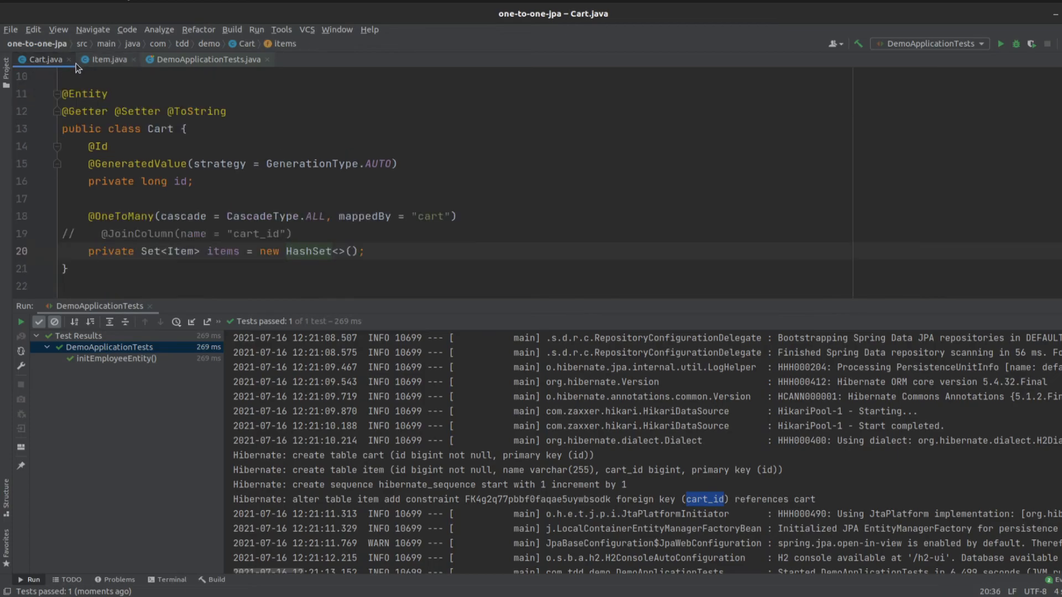
pyautogui.click(103, 59)
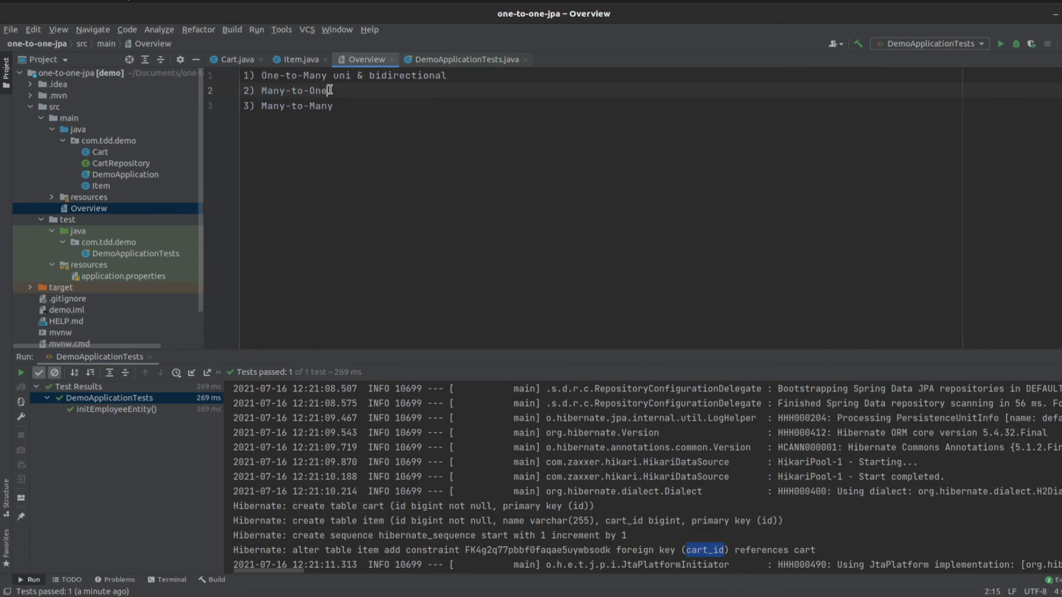
pyautogui.moveTo(264, 87)
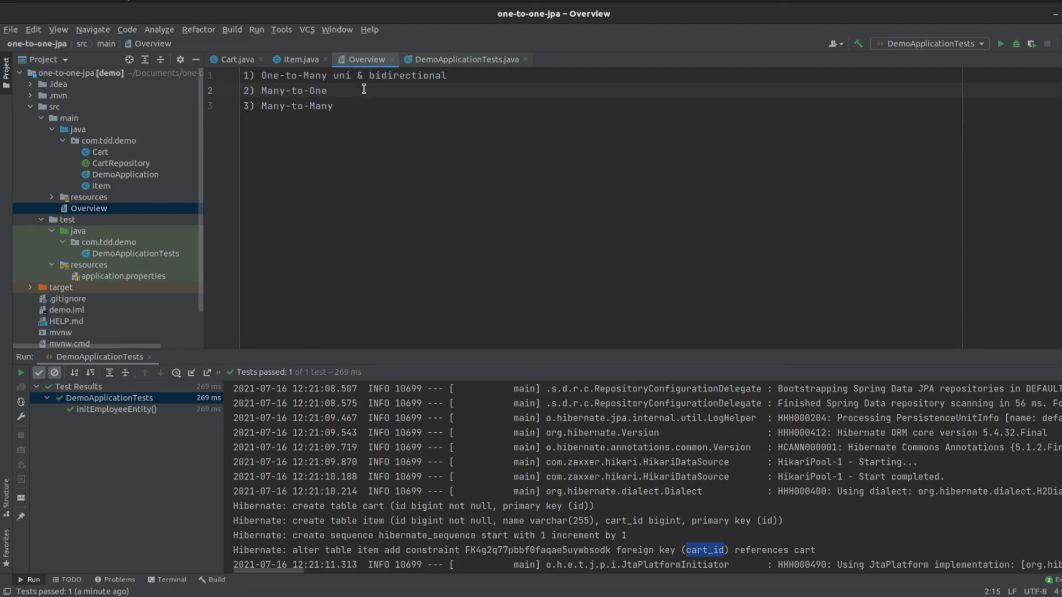
pyautogui.moveTo(361, 90)
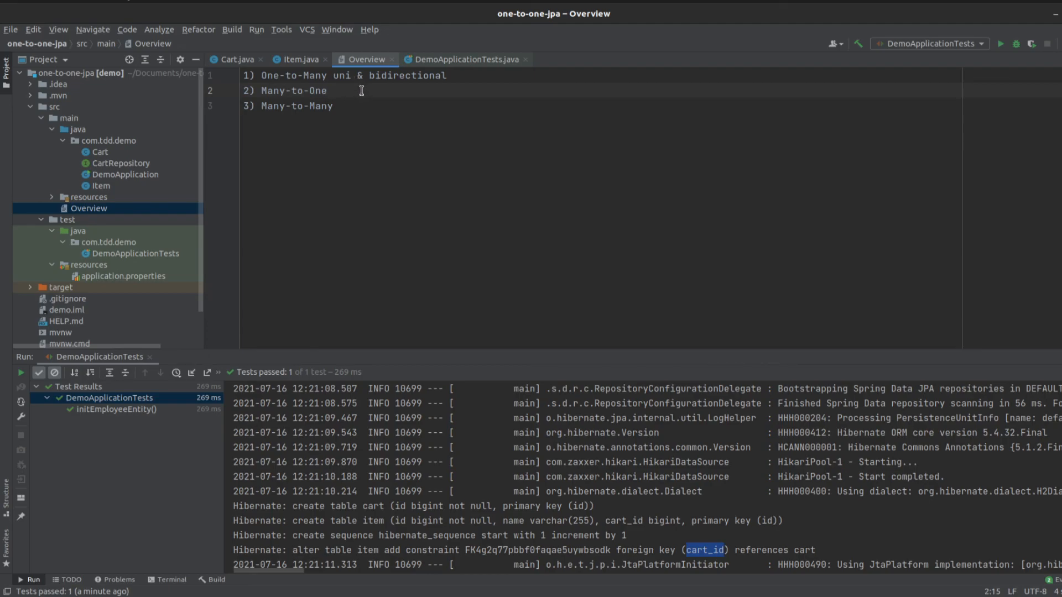